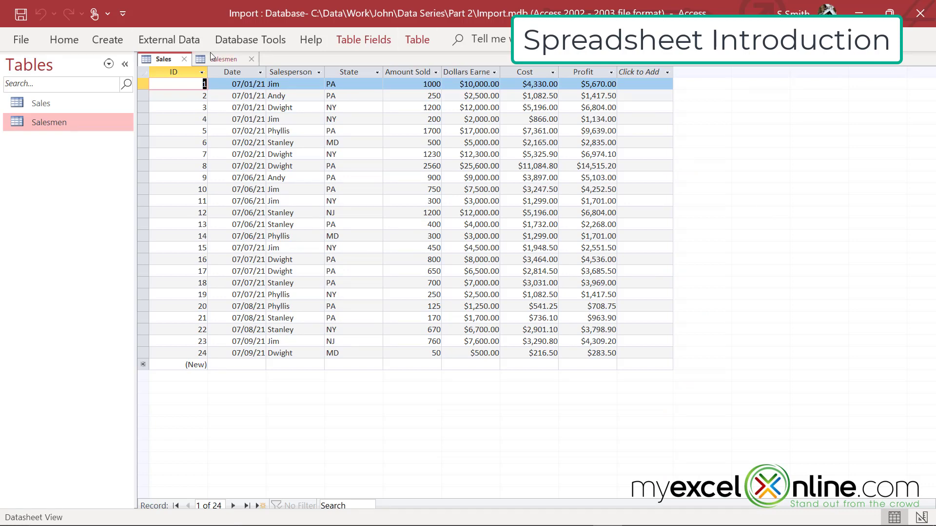
# - Switch from the Access Sales table to the Excel workbook with the imported data
pyautogui.click(224, 58)
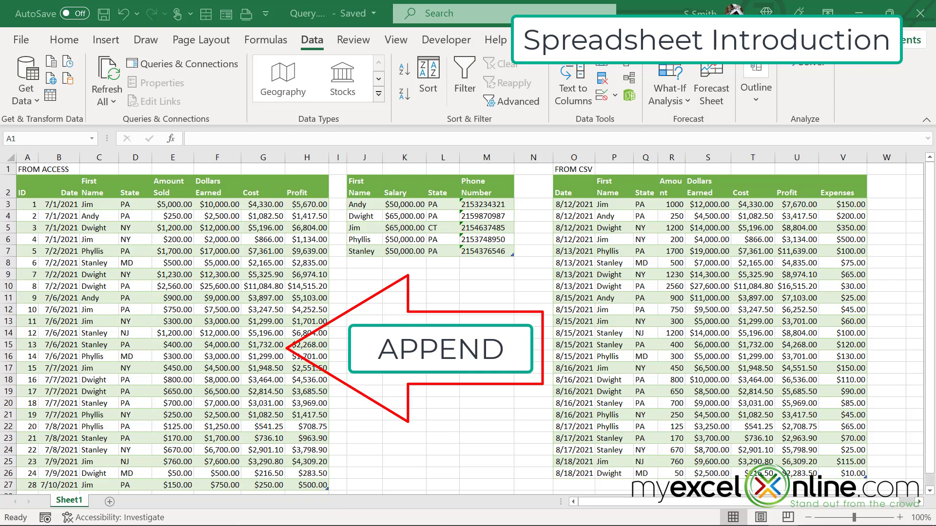
pyautogui.click(64, 39)
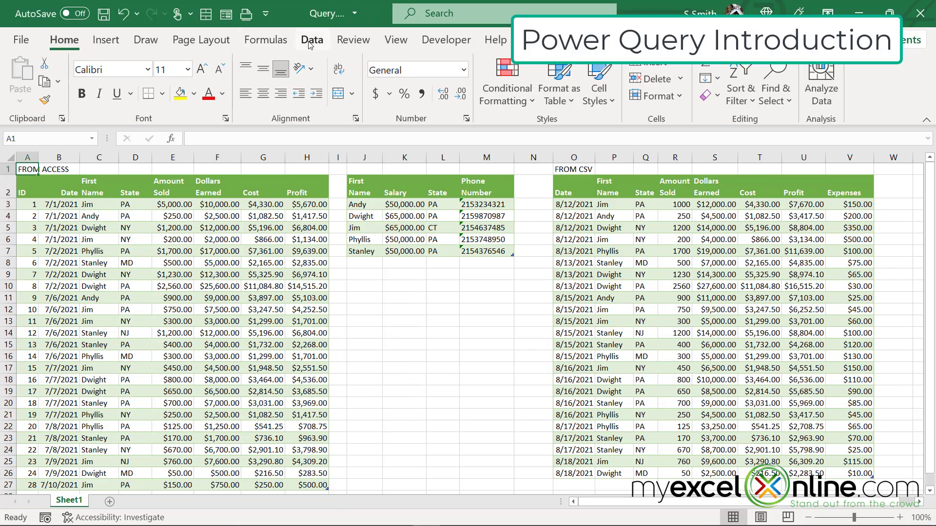
pyautogui.click(312, 39)
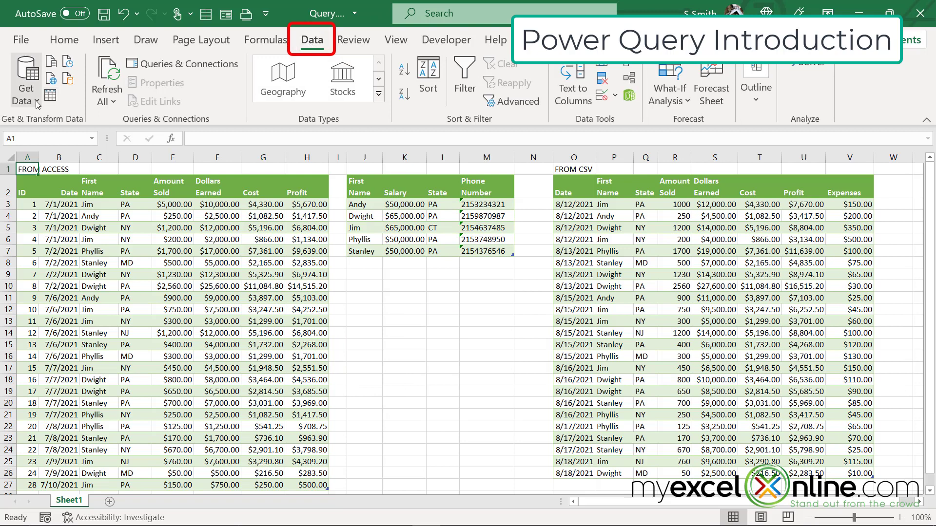
pyautogui.click(26, 84)
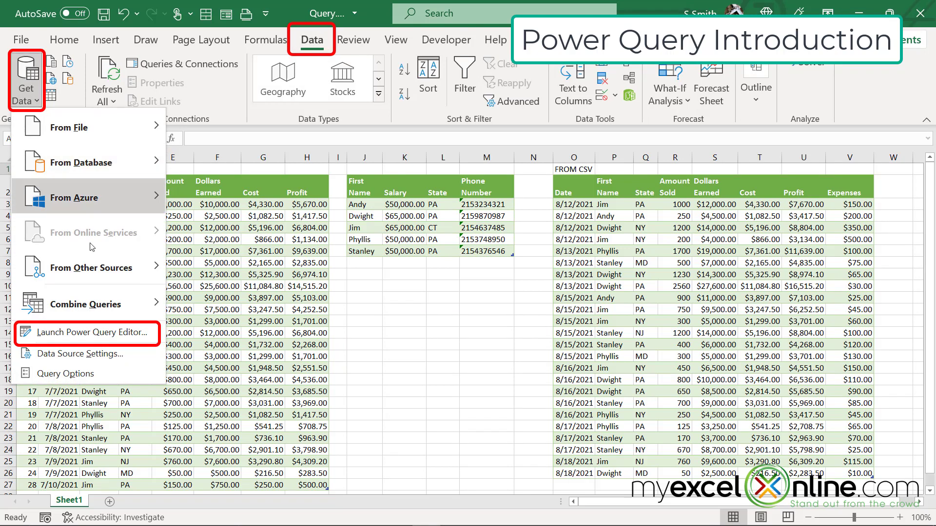
pyautogui.moveTo(87, 333)
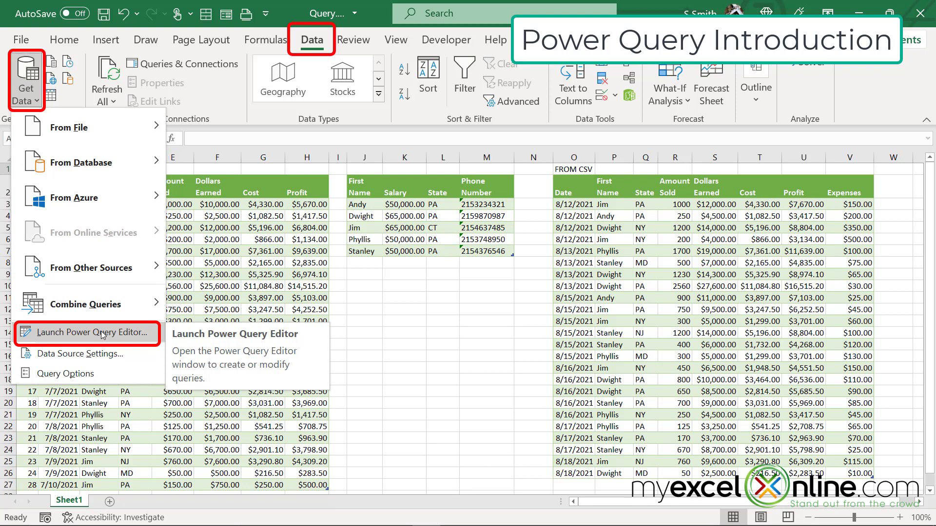
pyautogui.click(84, 333)
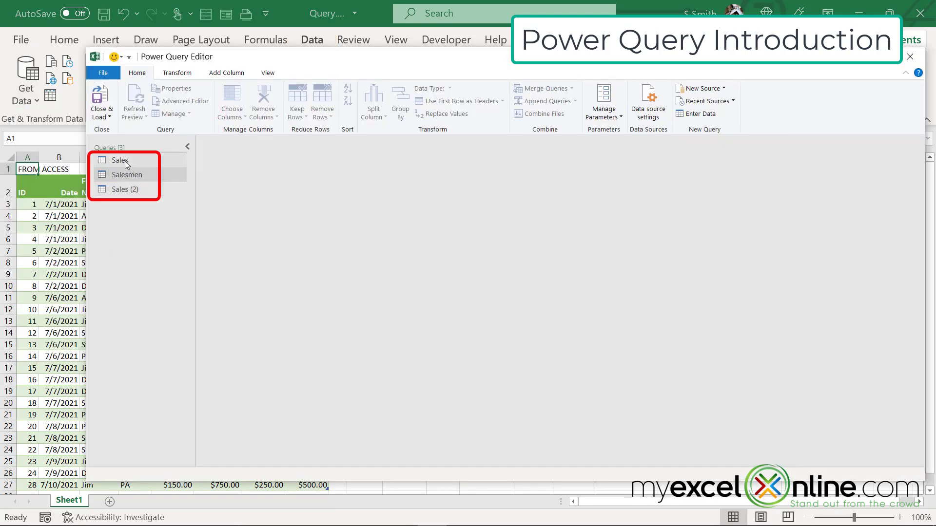
pyautogui.moveTo(139, 177)
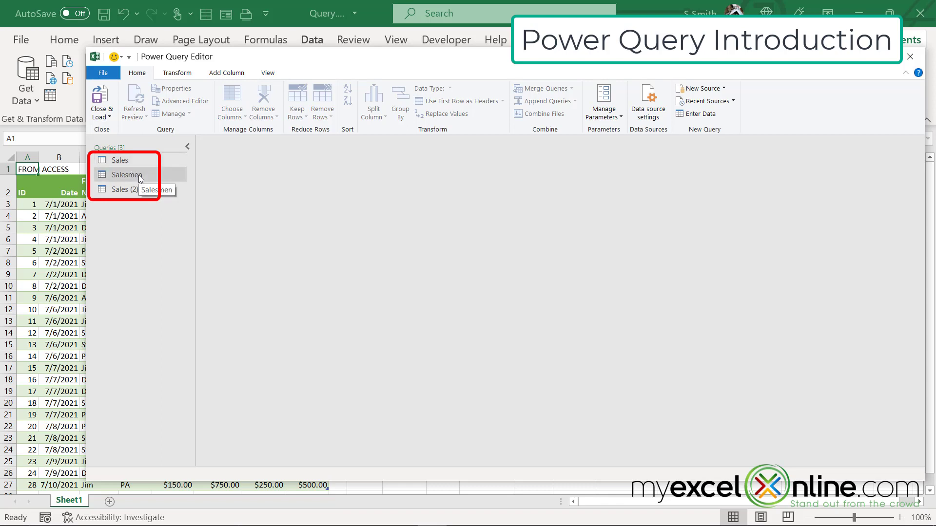
pyautogui.moveTo(918, 71)
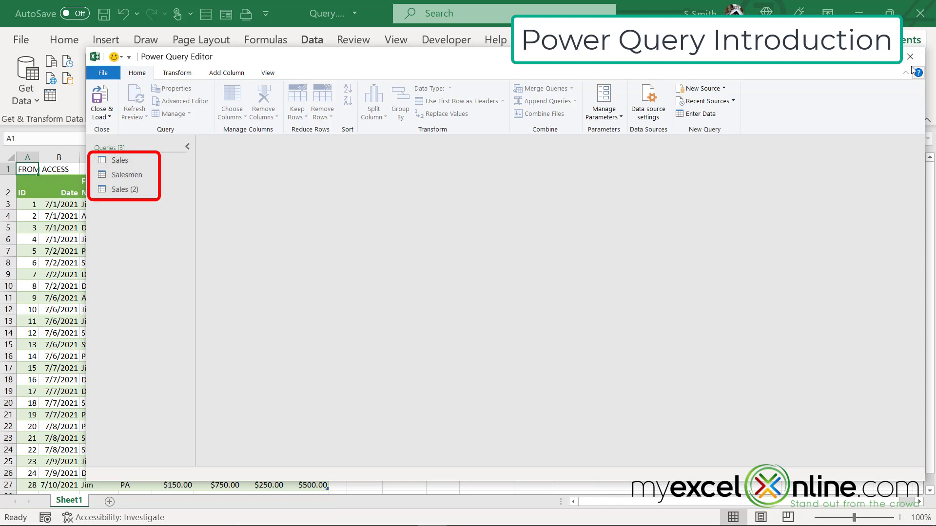
pyautogui.moveTo(910, 56)
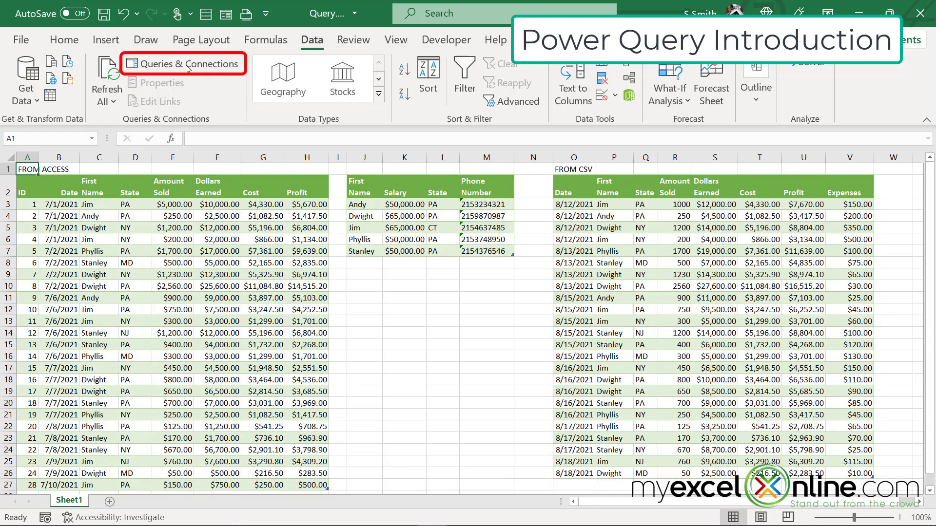
# - Show the workbook's Queries & Connections and inspect the connection-only Salesmen query
pyautogui.click(183, 63)
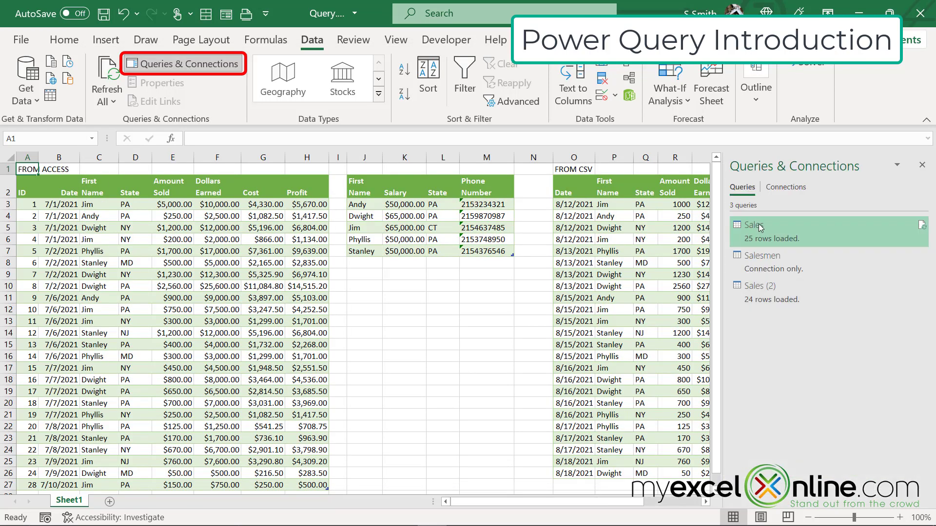
pyautogui.moveTo(761, 254)
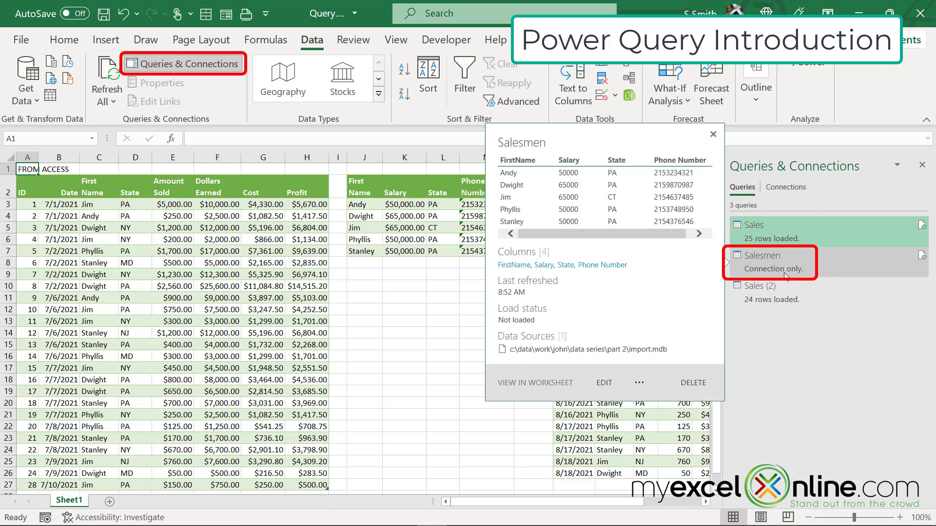
pyautogui.click(770, 293)
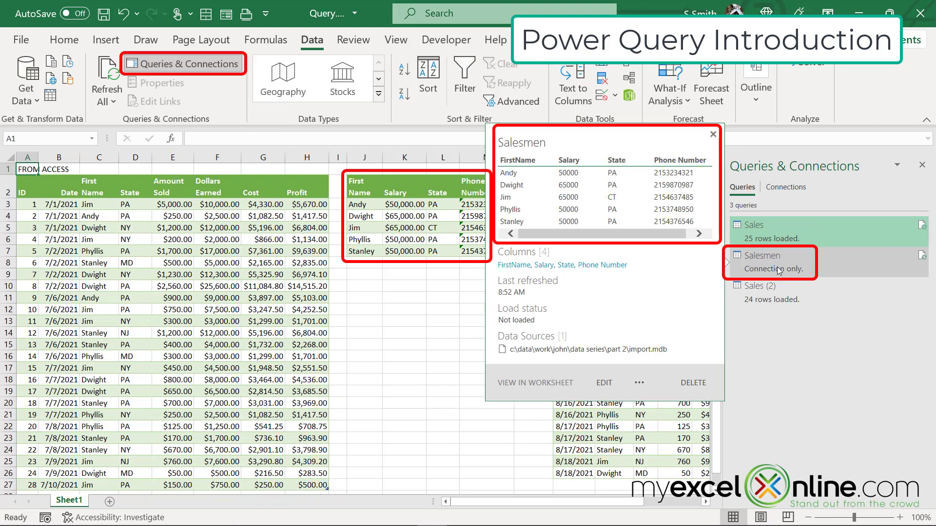
pyautogui.click(762, 286)
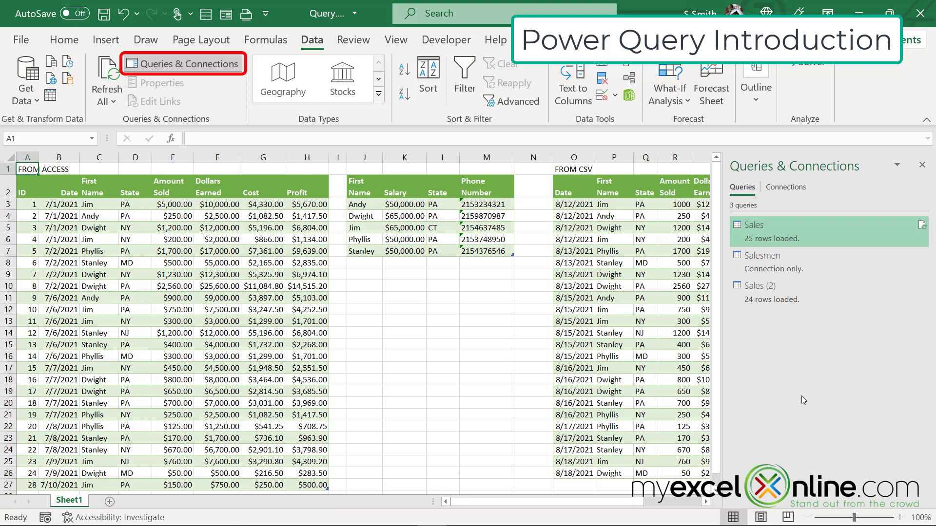
# - Inspect the Sales and Sales (2) queries loaded to the sheet
pyautogui.click(770, 232)
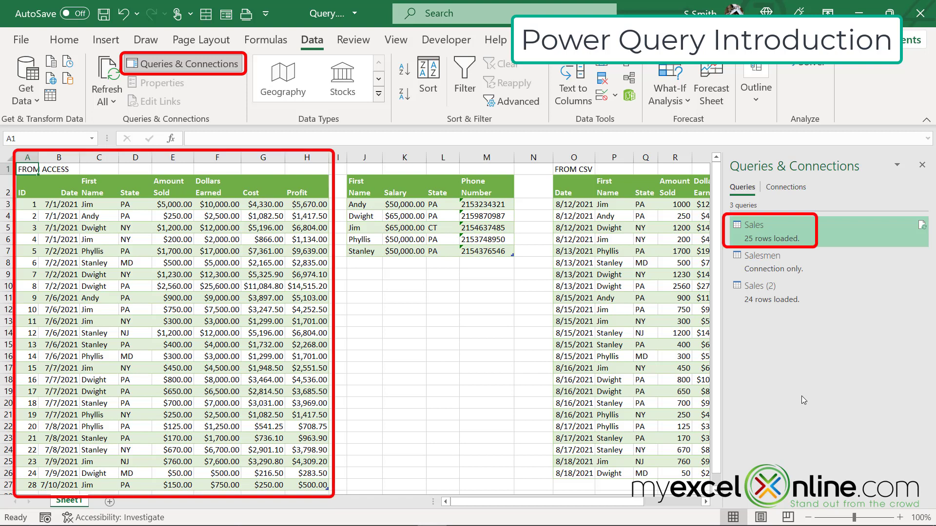
pyautogui.click(770, 262)
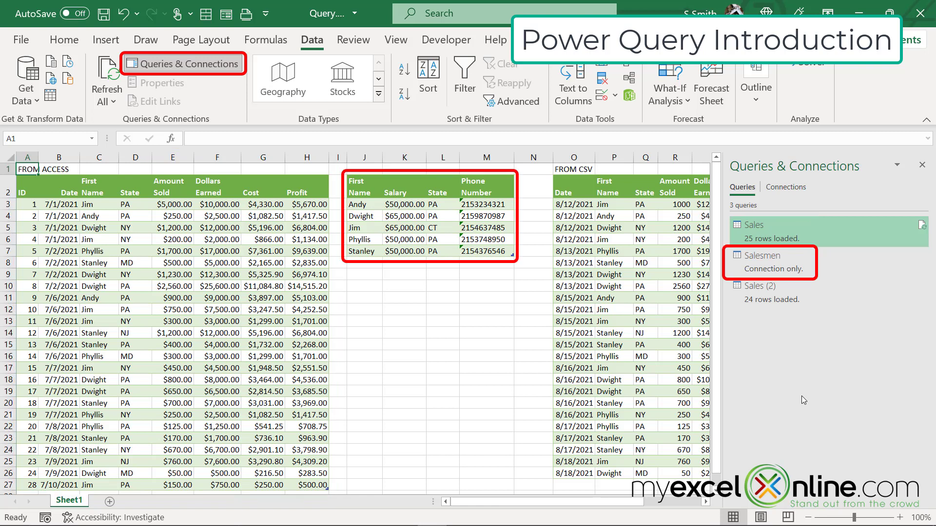
pyautogui.click(771, 294)
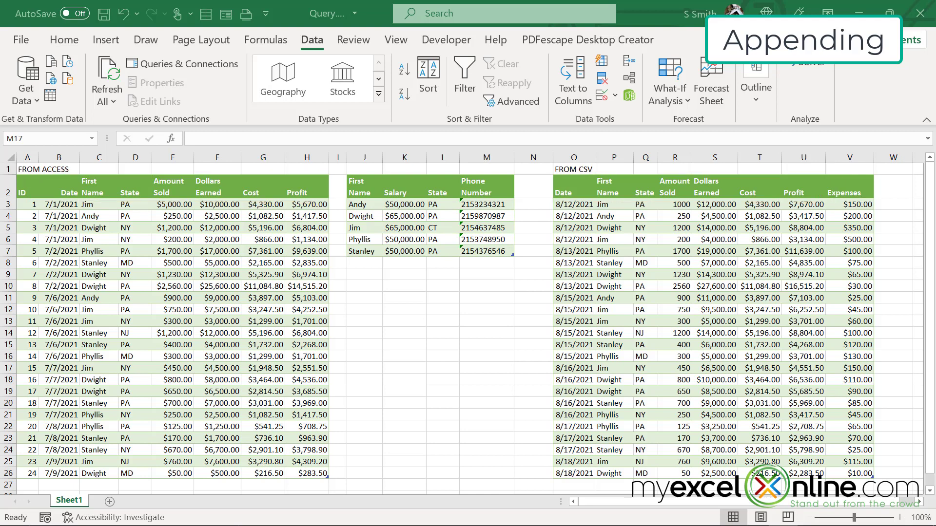
pyautogui.moveTo(194, 97)
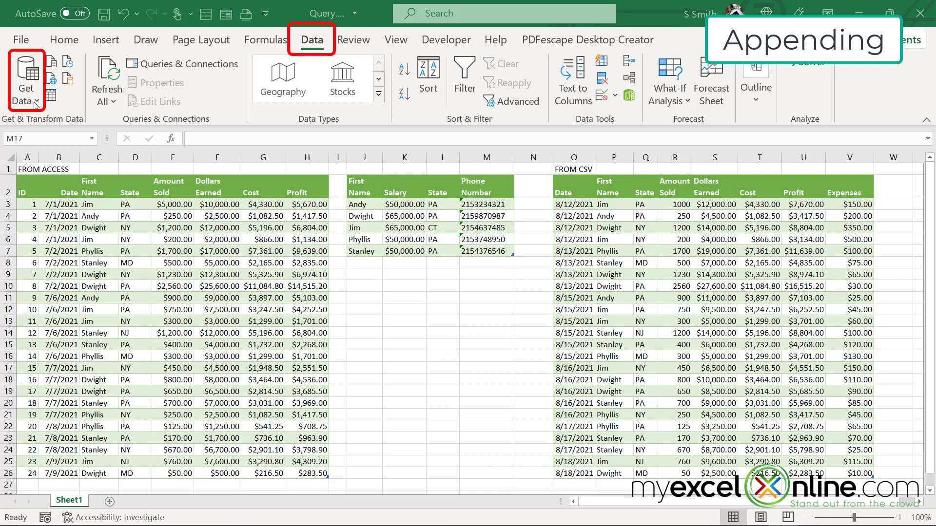
# - Append Sales (2) onto Sales as two tables, creating the combined Append1 query
pyautogui.click(25, 87)
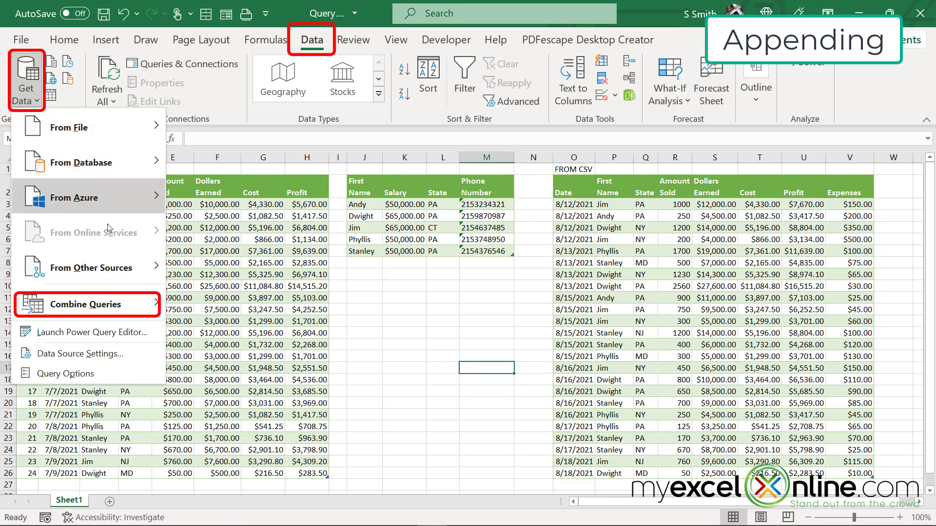
pyautogui.click(87, 304)
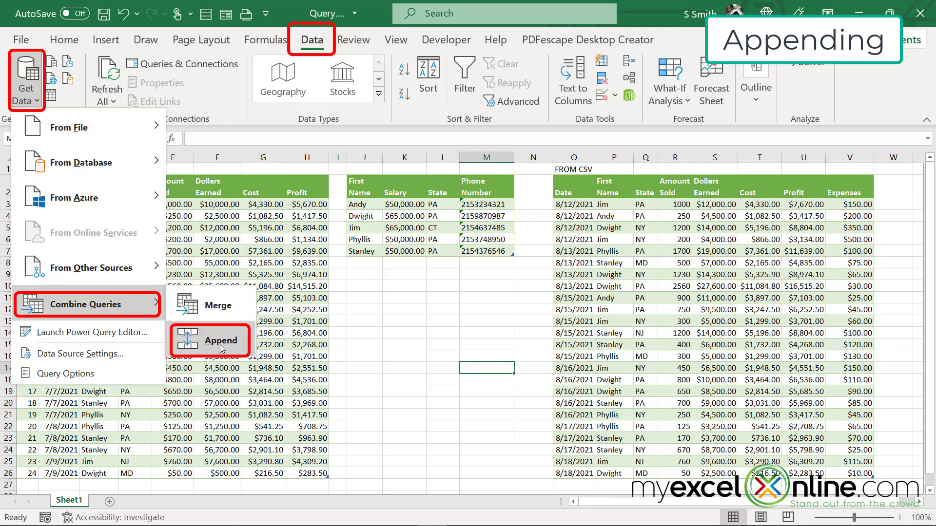
pyautogui.click(220, 341)
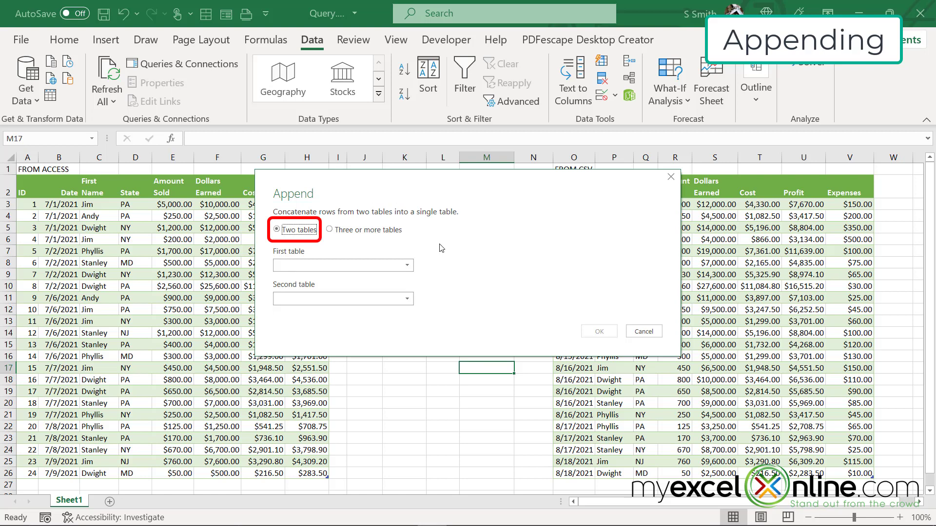
pyautogui.click(404, 265)
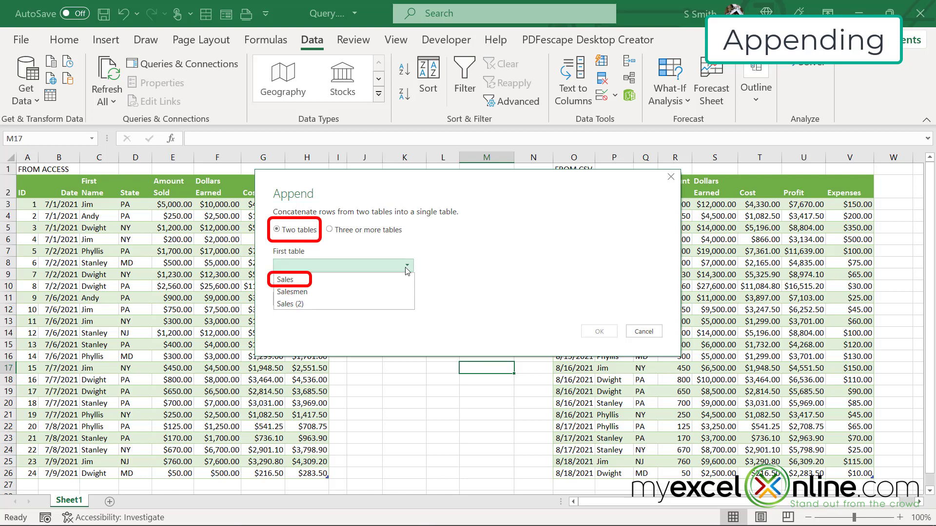
pyautogui.click(286, 279)
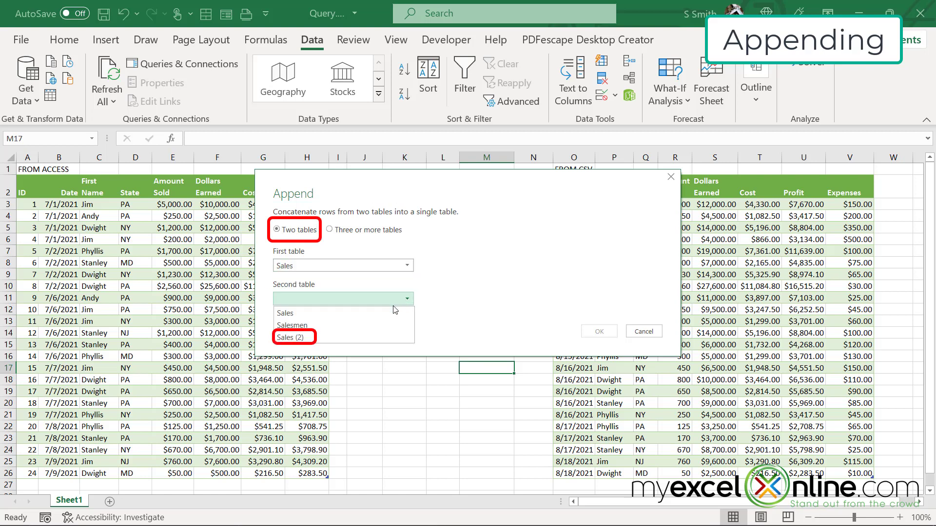
pyautogui.click(292, 337)
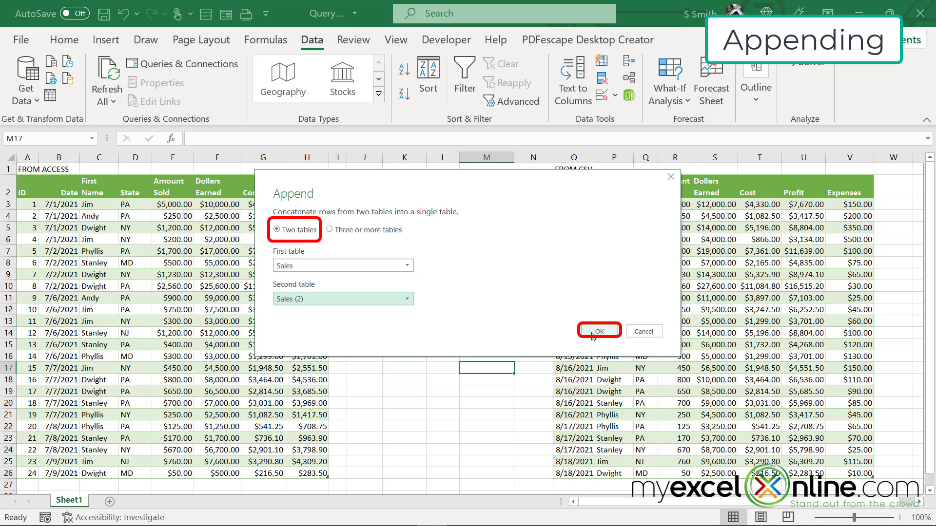
pyautogui.click(597, 330)
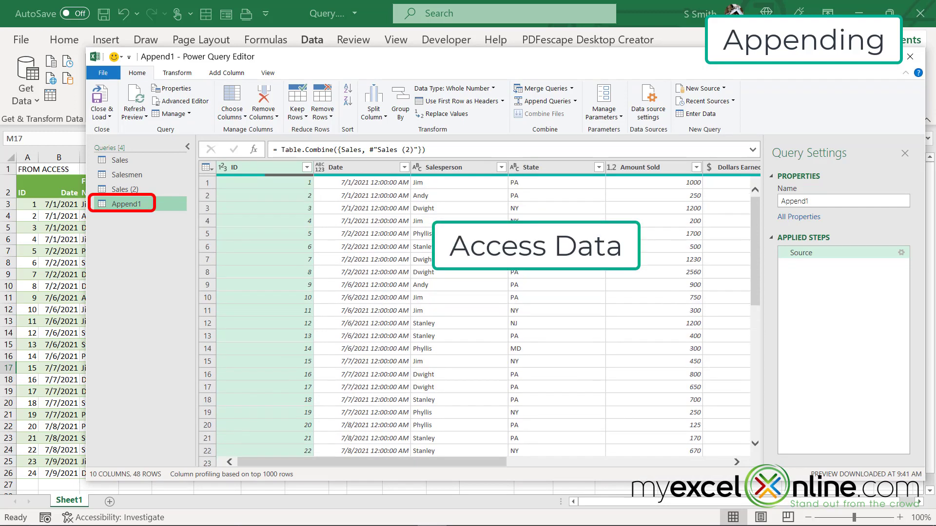
# - Scroll through Append1's 48 rows to check the Access rows followed by CSV rows
pyautogui.scroll(-3)
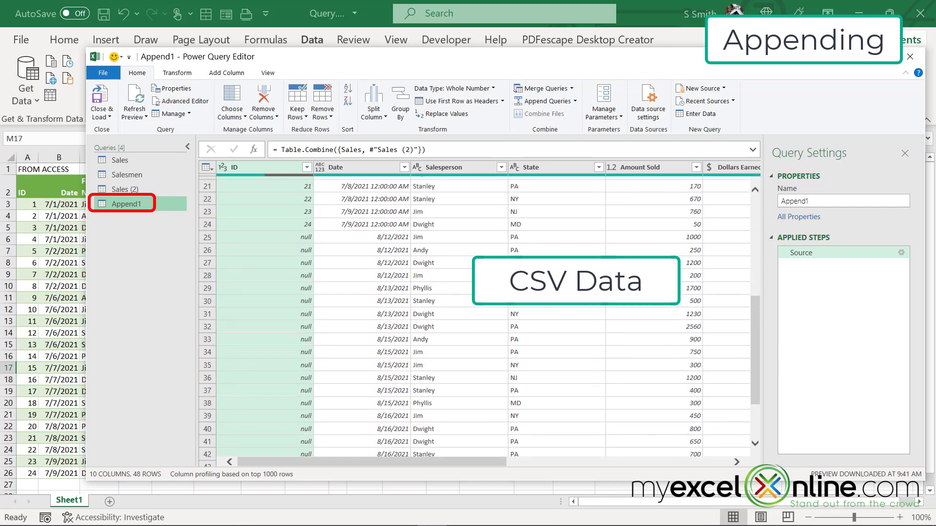
pyautogui.scroll(-3)
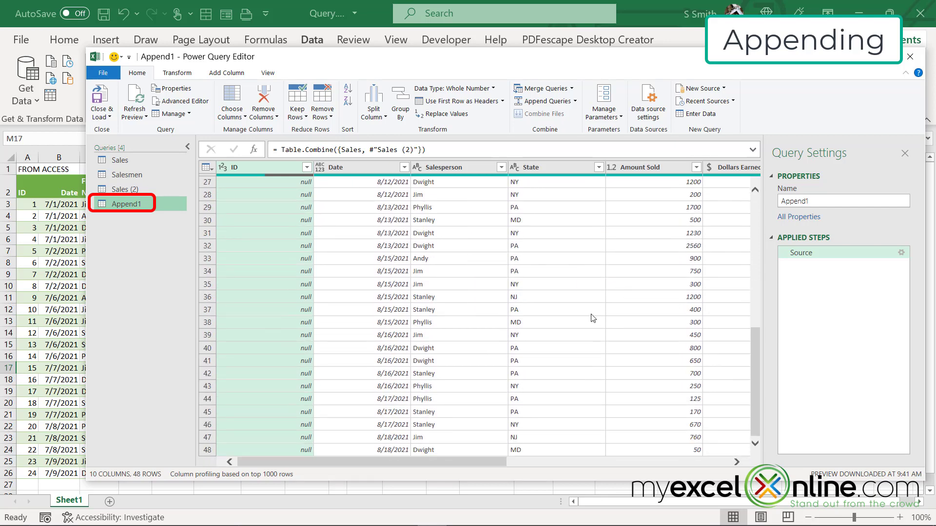
pyautogui.scroll(3)
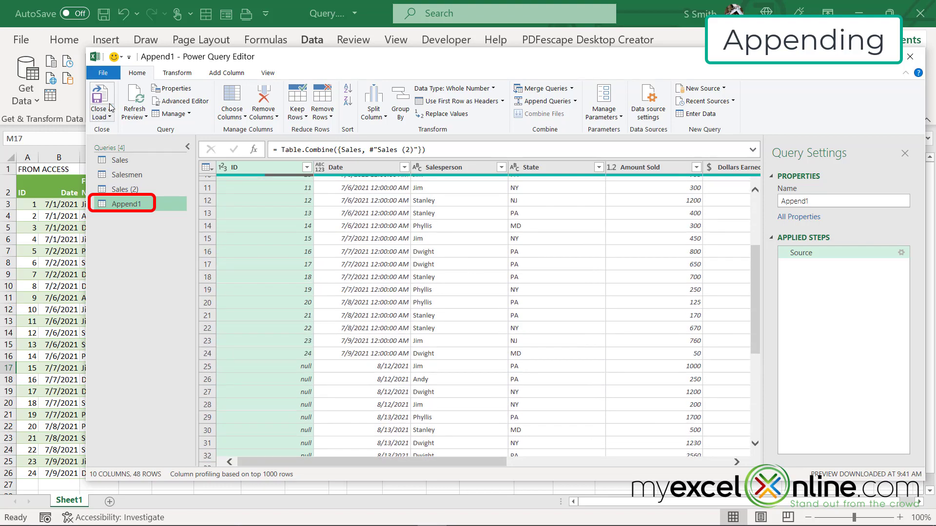
# - Load Append1 onto its own sheet as a 48-row table, then return to Sheet1
pyautogui.click(101, 104)
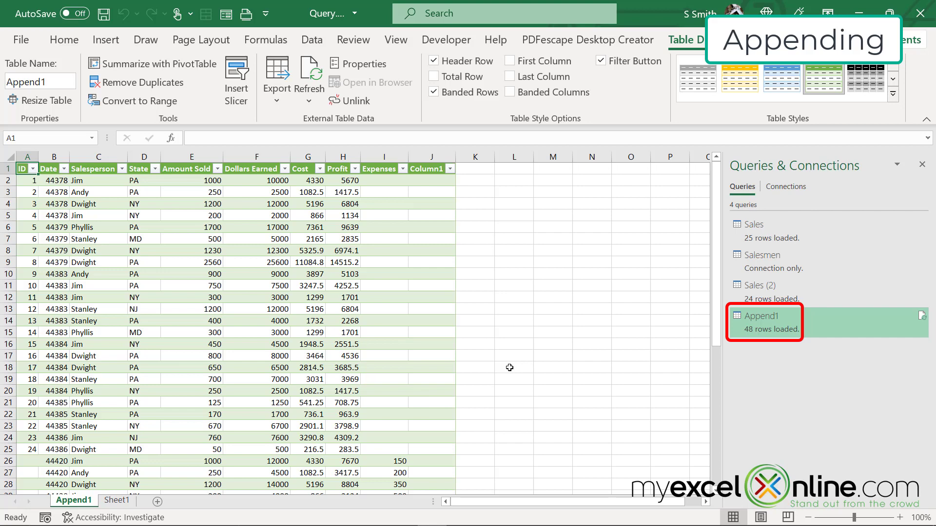
pyautogui.moveTo(478, 372)
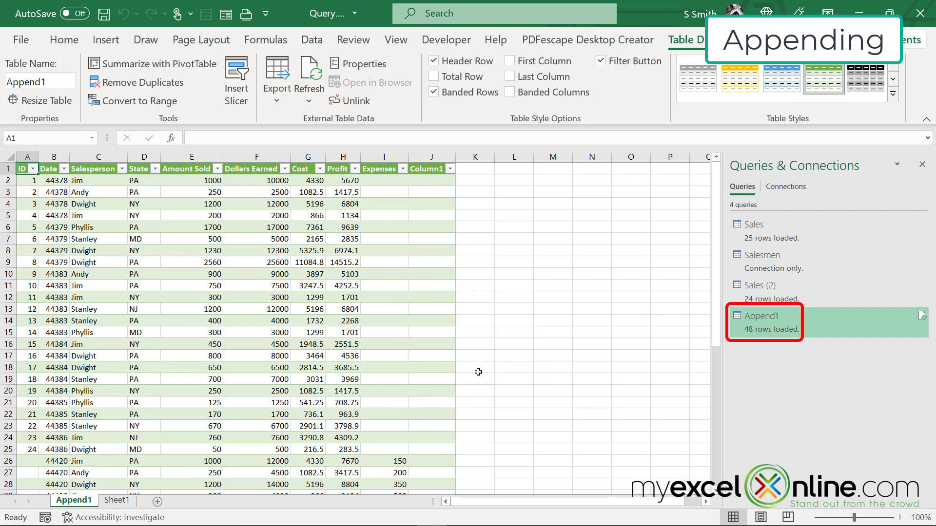
pyautogui.scroll(-3)
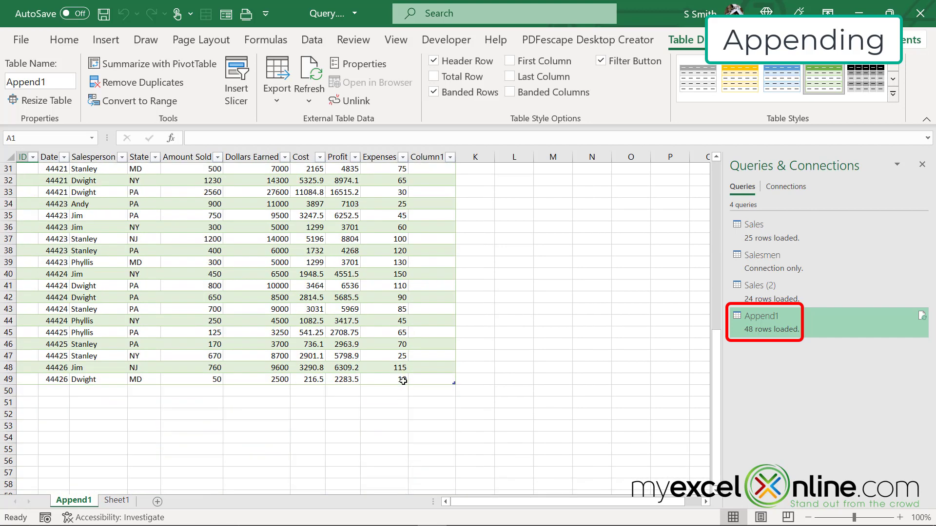
pyautogui.scroll(3)
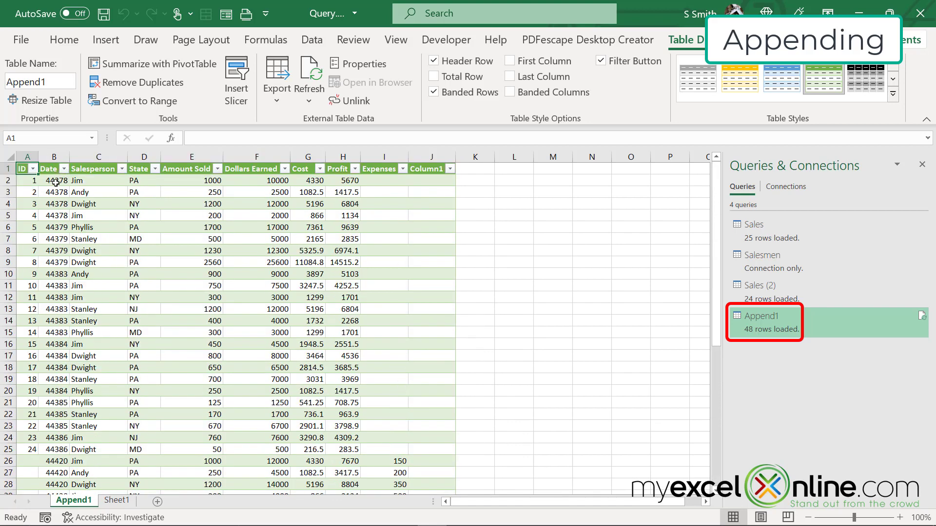
pyautogui.moveTo(571, 377)
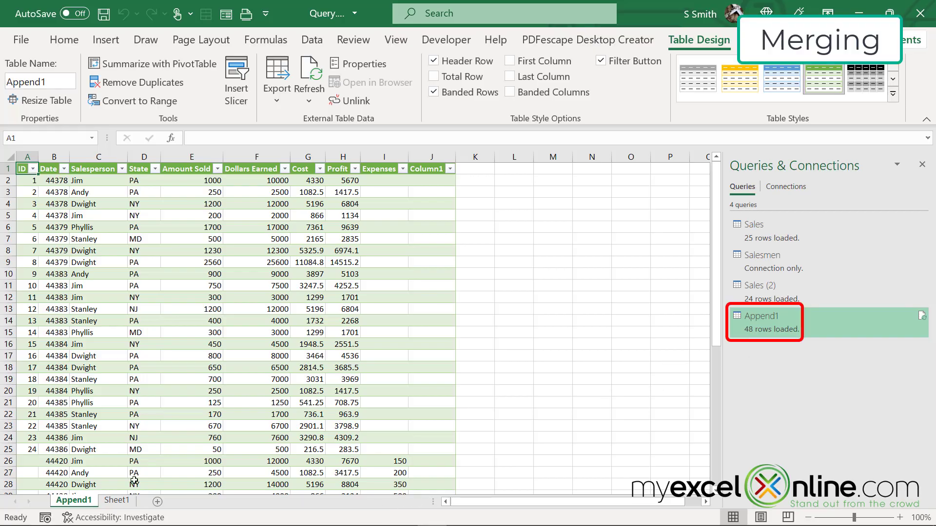
pyautogui.click(117, 501)
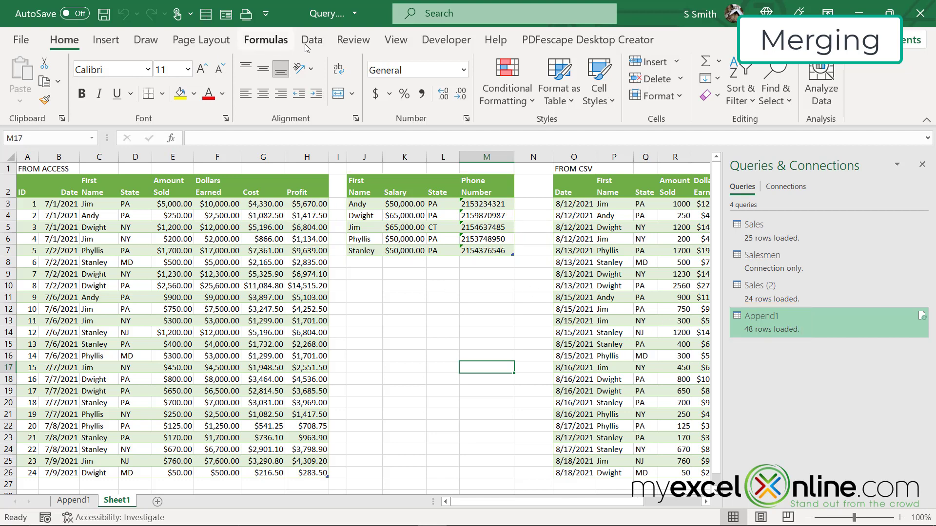
# - Start a merge with Append1 as the first table and Salesmen as the second
pyautogui.click(312, 39)
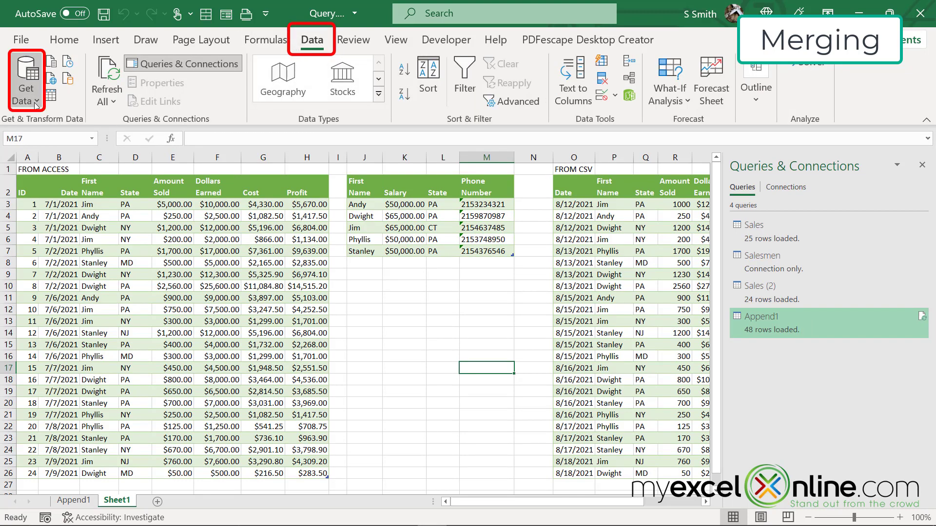
pyautogui.click(25, 82)
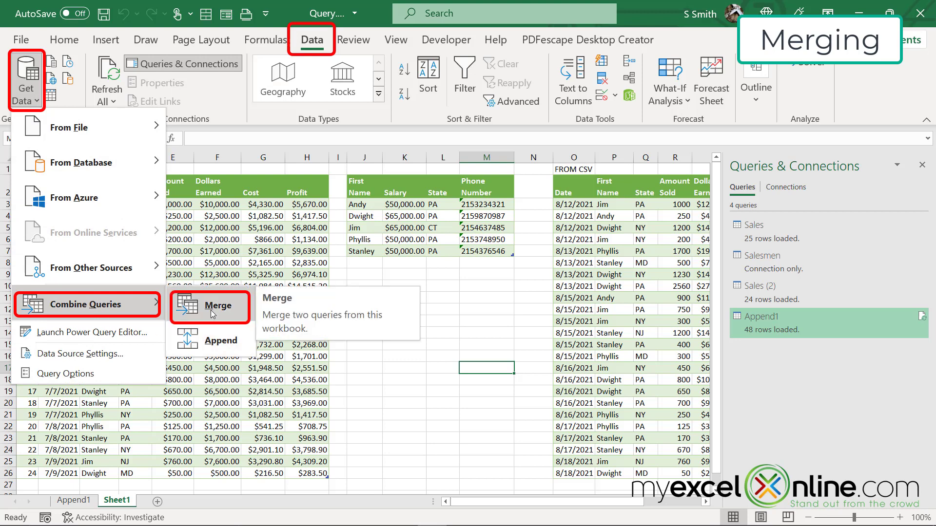
pyautogui.click(219, 305)
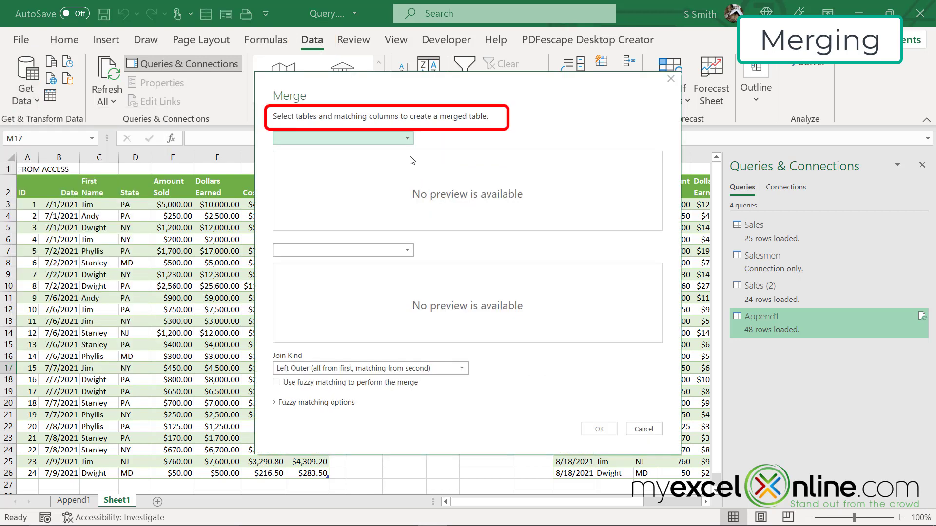
pyautogui.moveTo(409, 142)
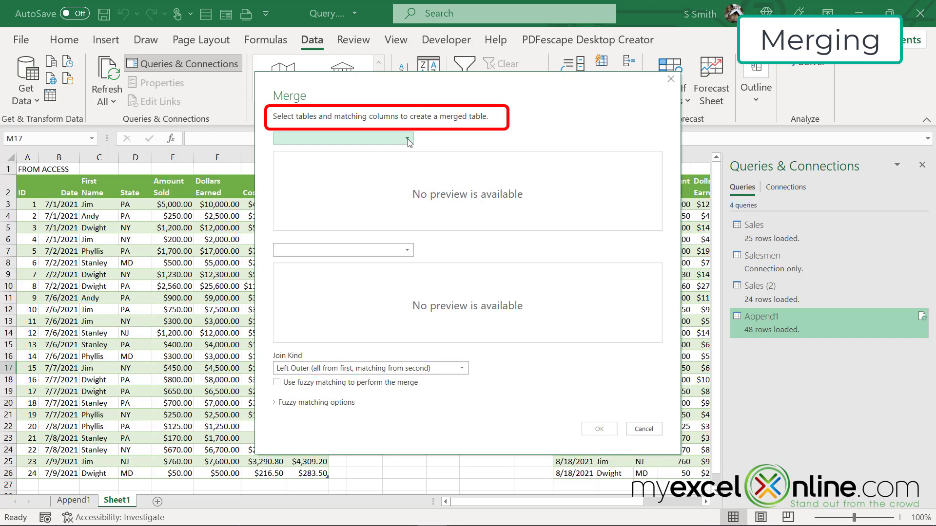
pyautogui.click(408, 141)
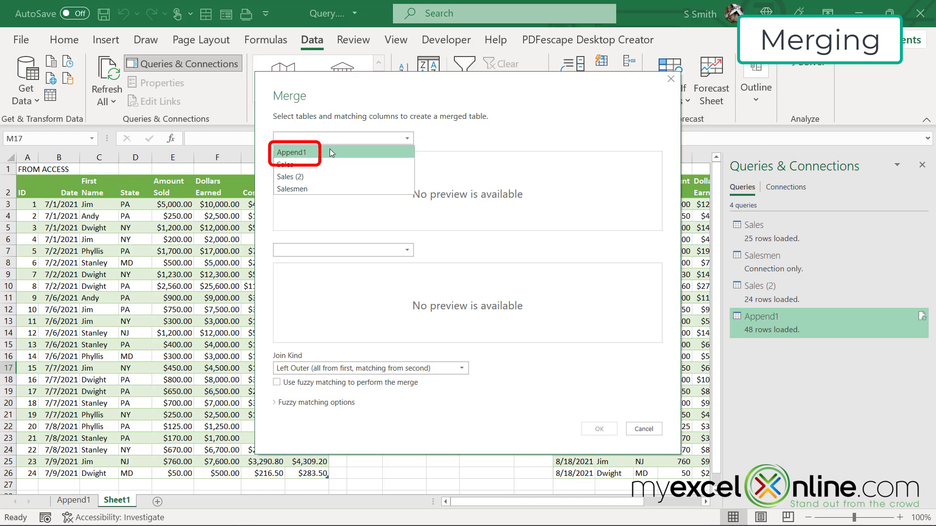
pyautogui.click(293, 152)
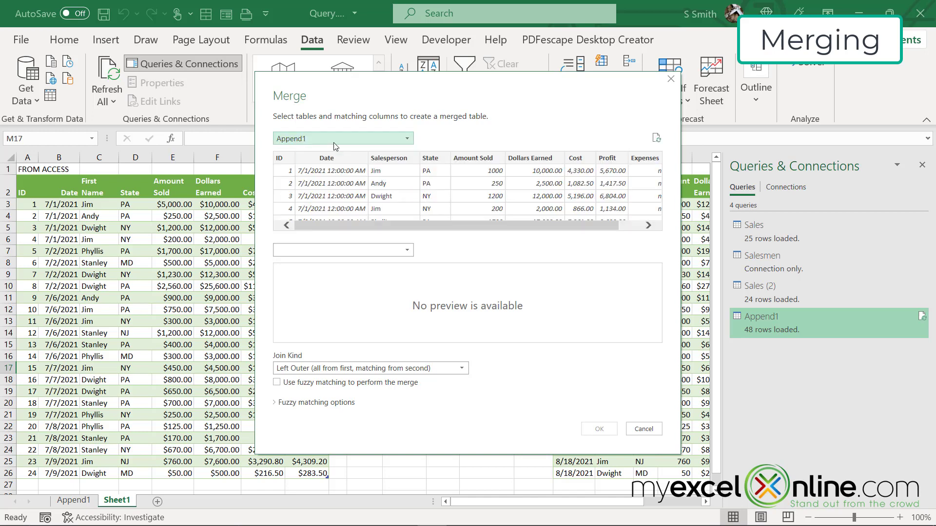
pyautogui.click(405, 251)
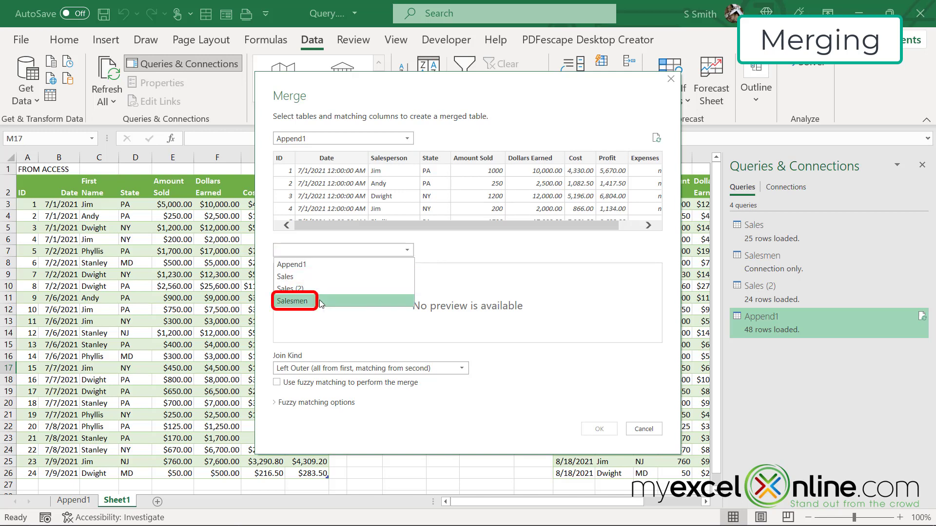
pyautogui.click(294, 300)
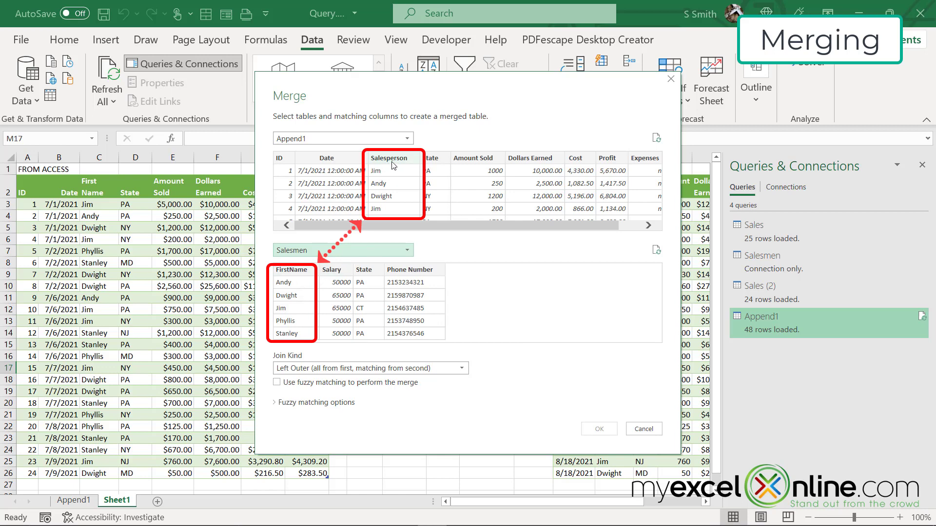
# - Match Append1's Salesperson column to Salesmen's FirstName, giving 48 of 48 matches
pyautogui.click(291, 269)
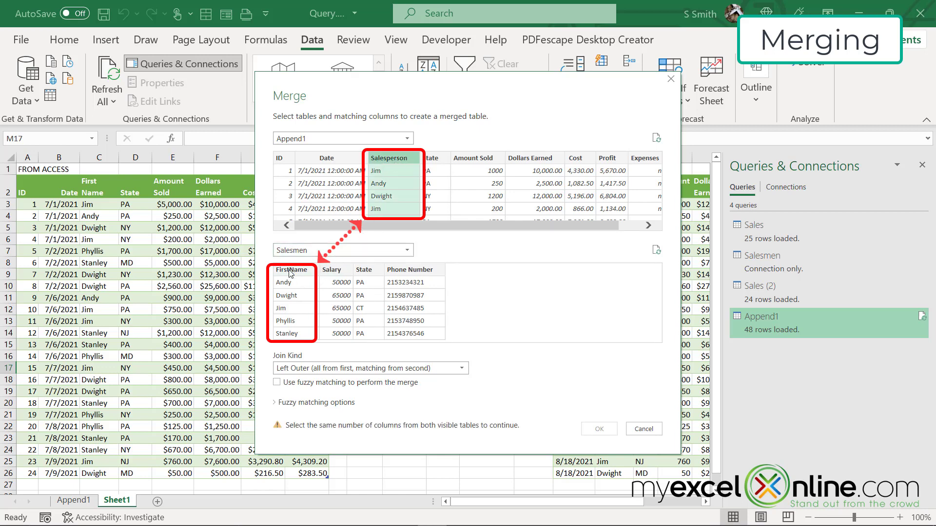
pyautogui.click(292, 269)
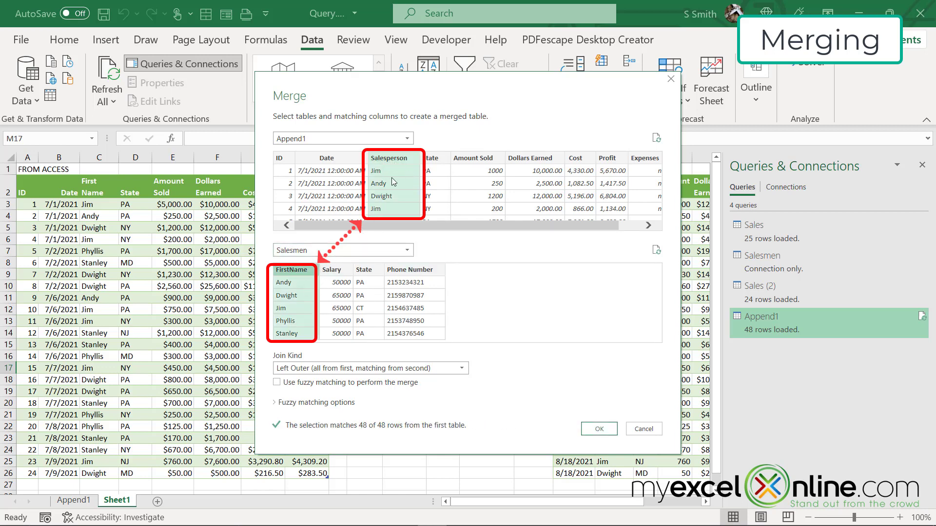
pyautogui.moveTo(389, 324)
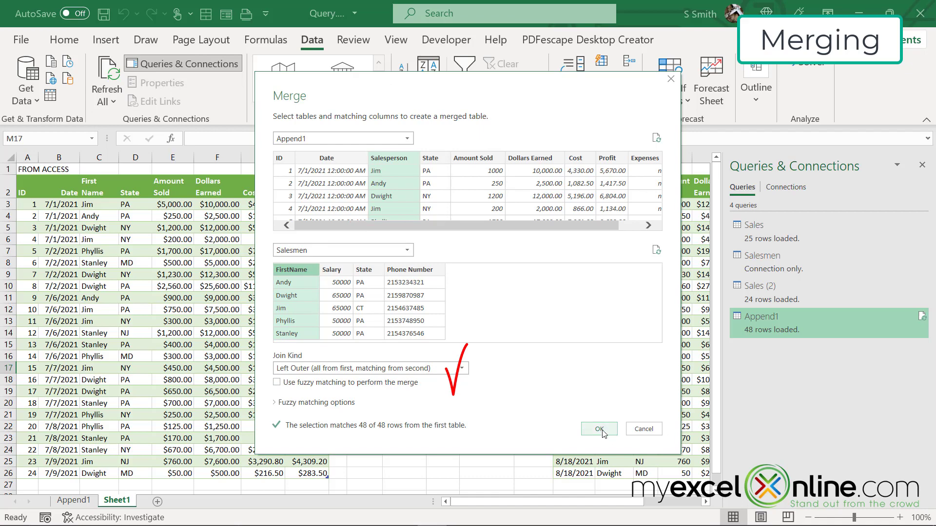
# - Confirm the merge and expand the Salesmen column into FirstName, Salary, State and Phone Number
pyautogui.click(598, 429)
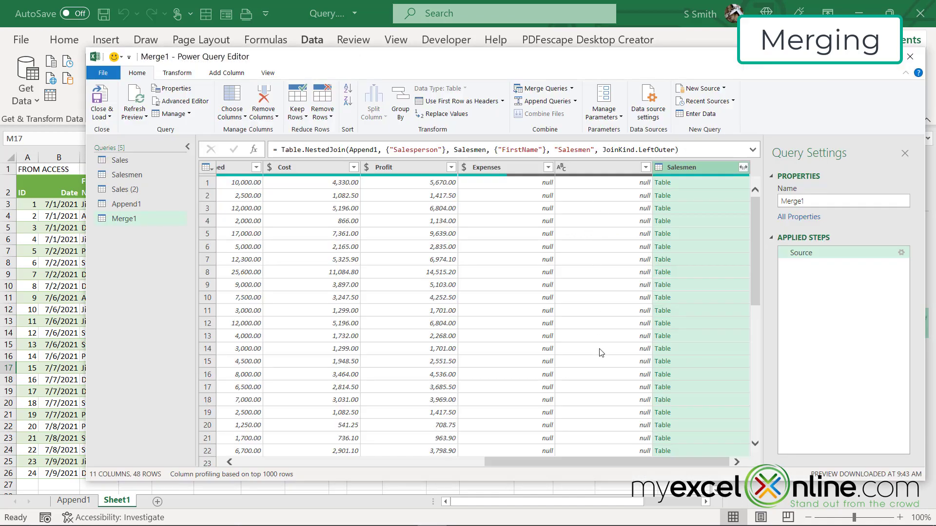
pyautogui.moveTo(536, 451)
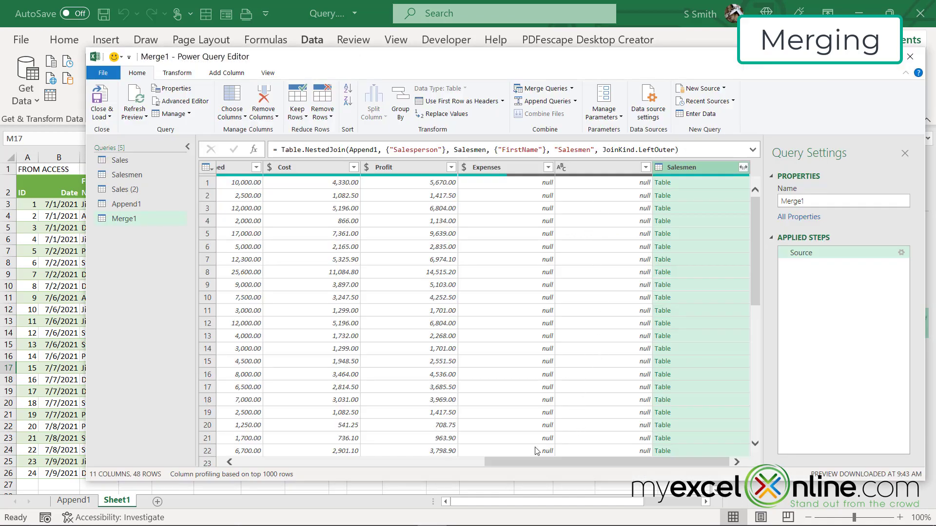
pyautogui.scroll(-3)
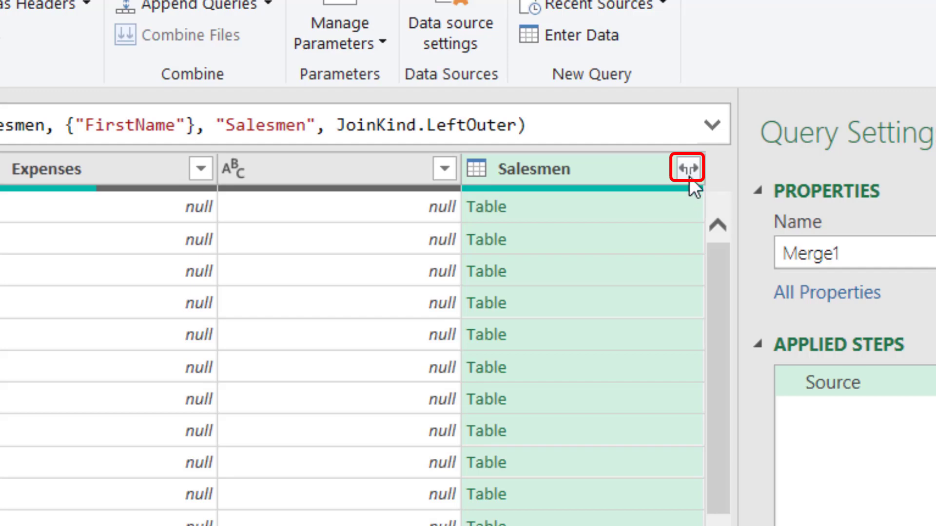
pyautogui.click(687, 169)
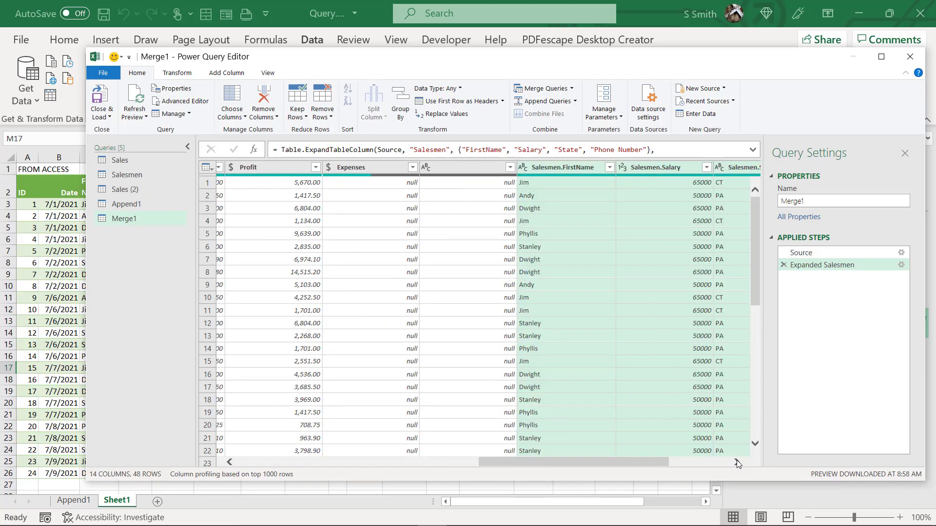
pyautogui.hscroll(3)
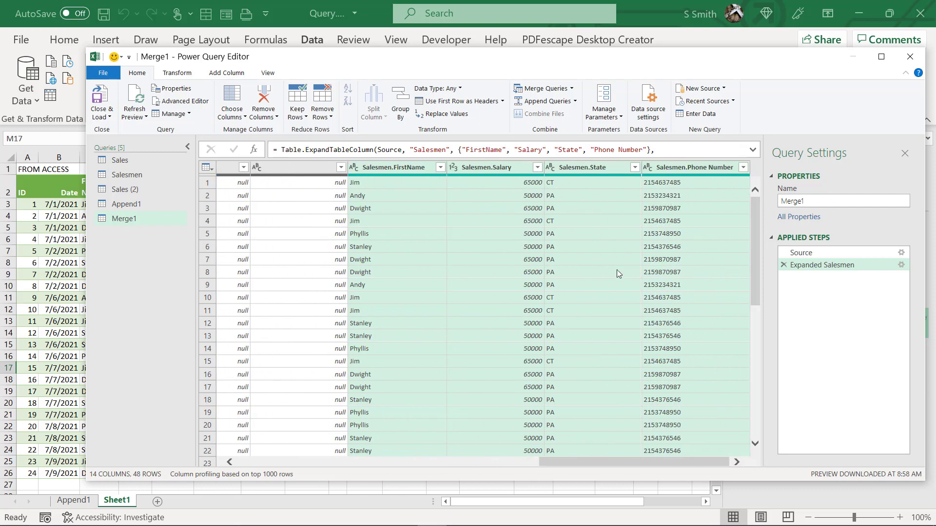
pyautogui.moveTo(101, 100)
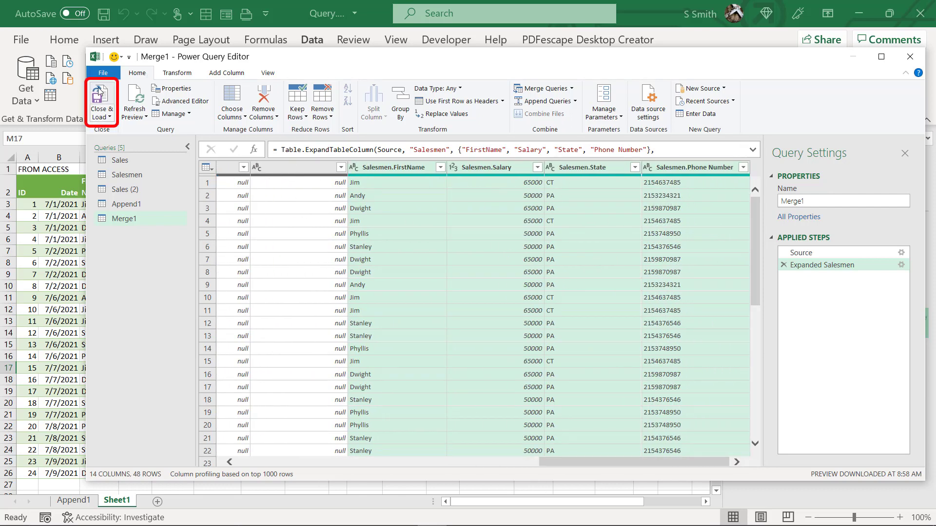
# - Load Merge1 onto its own 48-row sheet, preview the query, and hide the queries pane
pyautogui.click(101, 104)
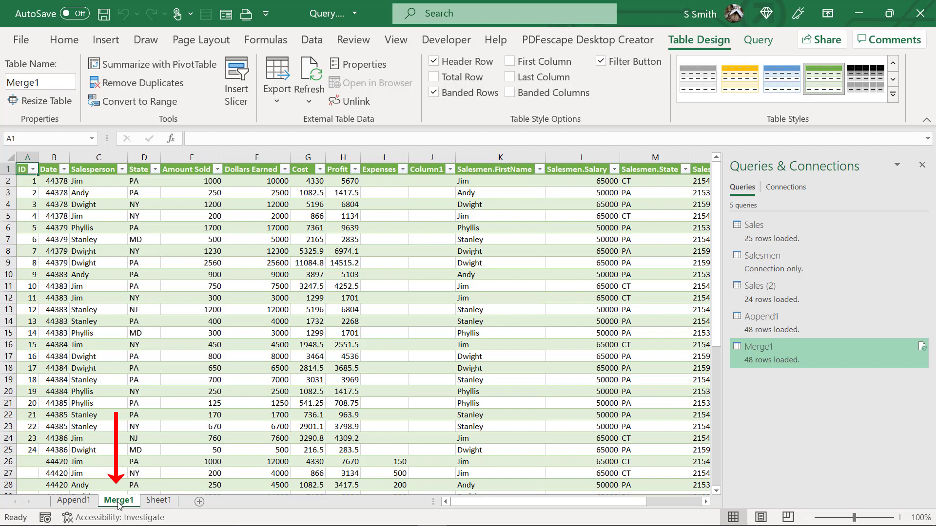
pyautogui.hscroll(3)
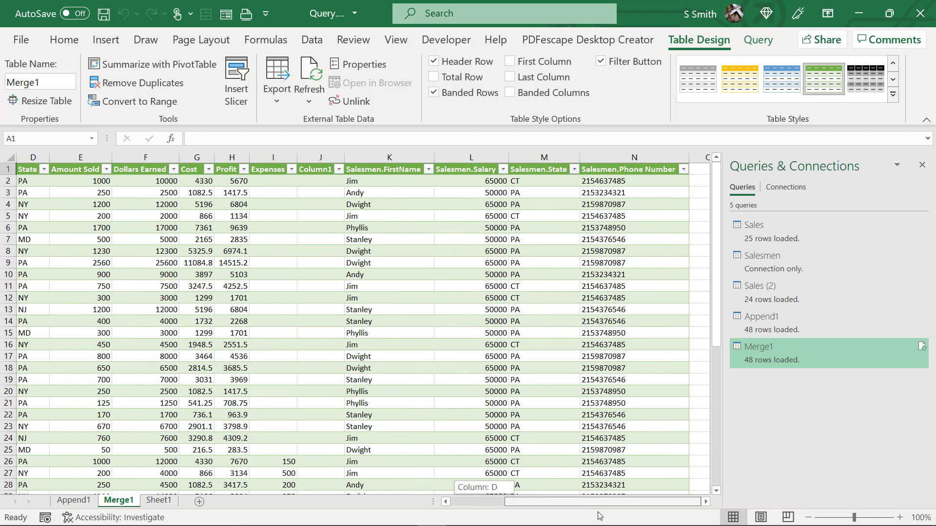
pyautogui.hscroll(-3)
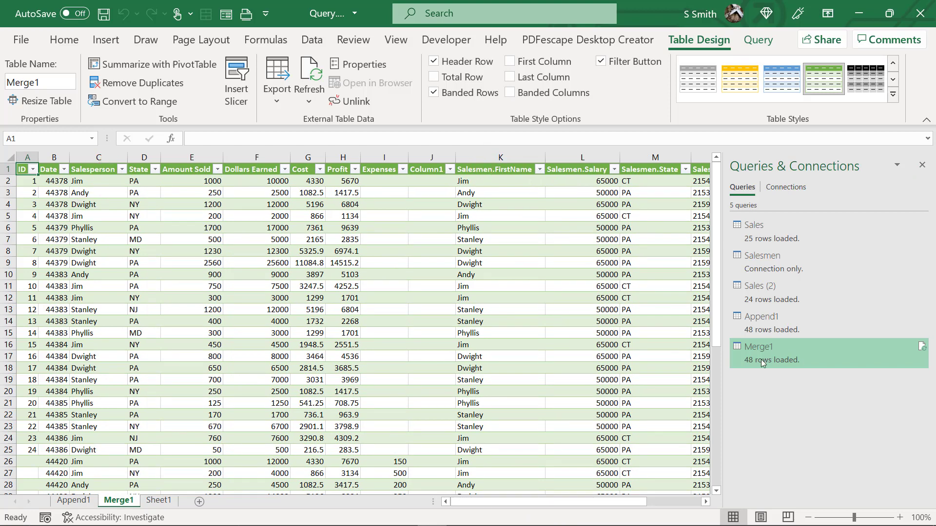
pyautogui.click(758, 347)
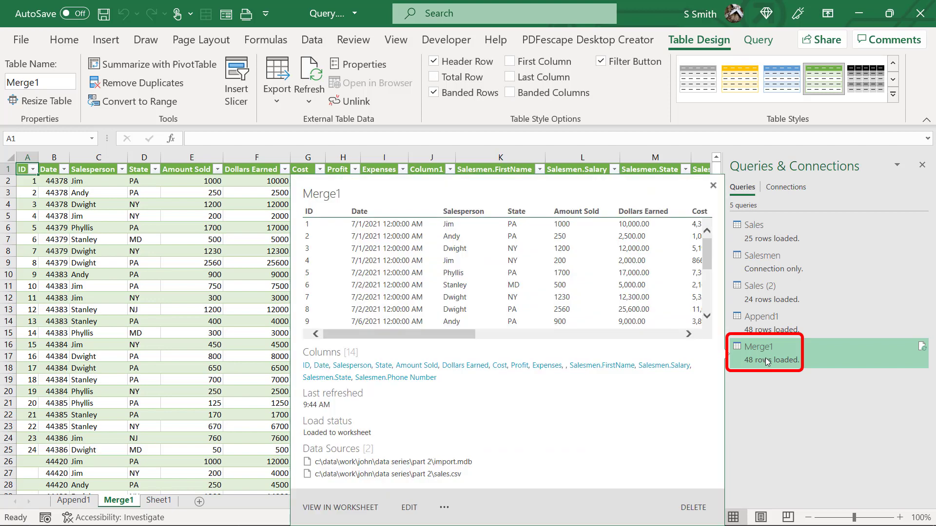
pyautogui.click(712, 186)
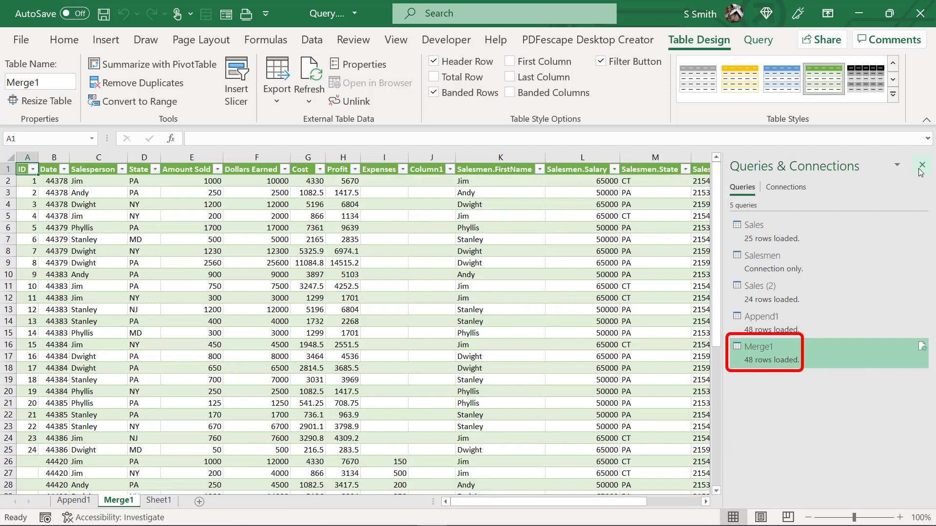
pyautogui.click(921, 166)
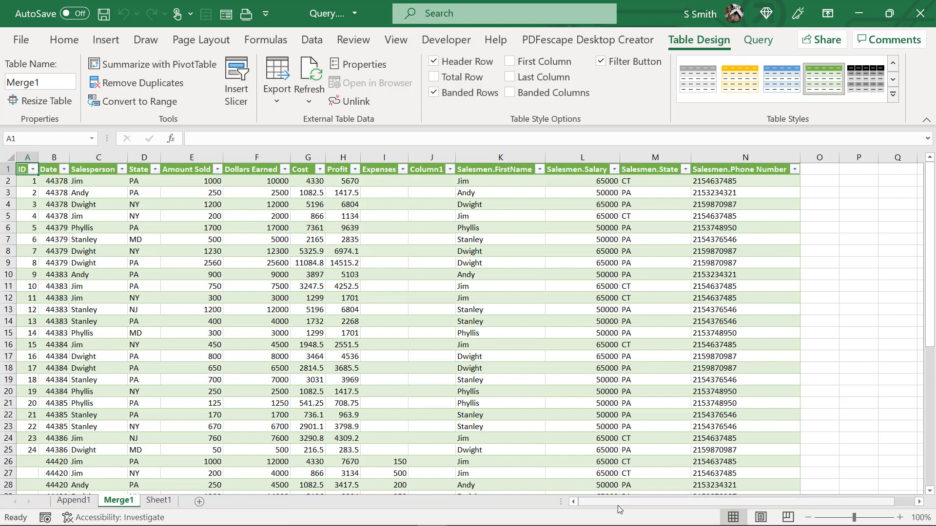
pyautogui.moveTo(399, 241)
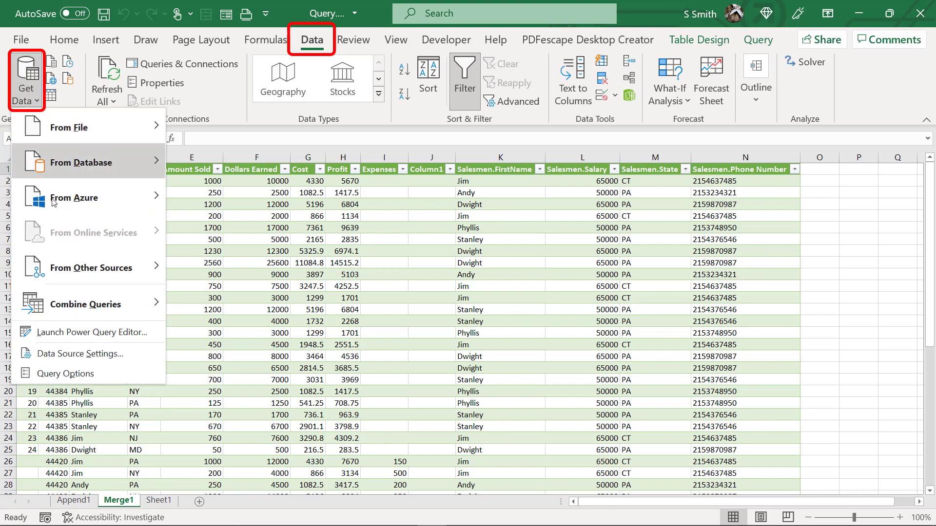
# - Remove the ID, blank and Salesmen.FirstName columns from Merge1 and load the 11-column table
pyautogui.click(91, 332)
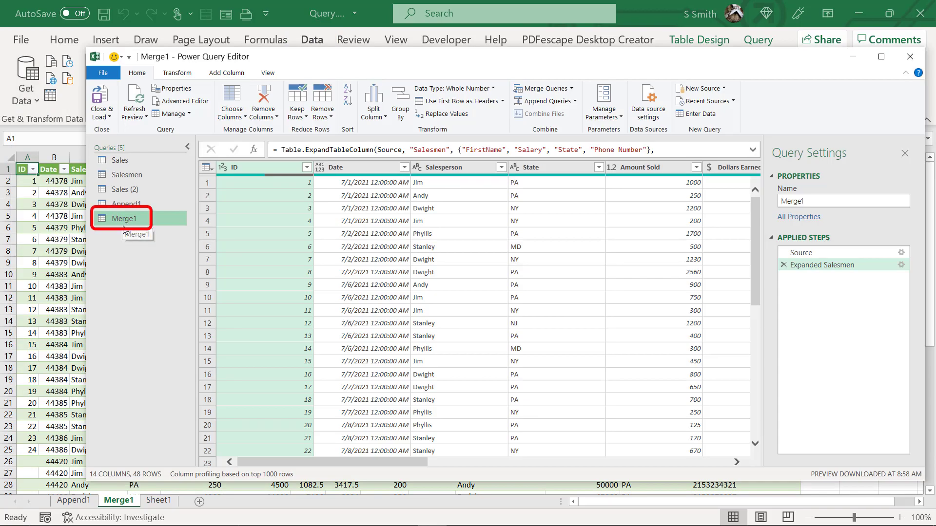
pyautogui.moveTo(232, 101)
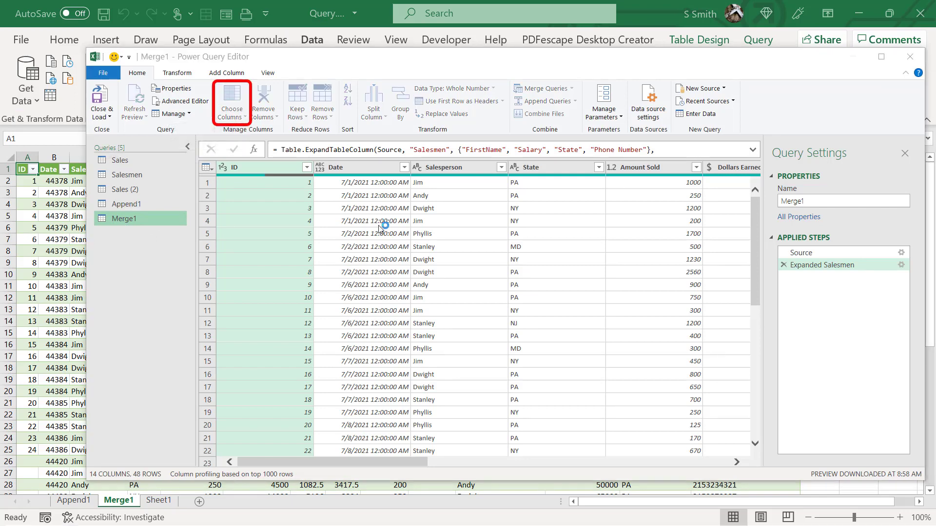
pyautogui.click(230, 101)
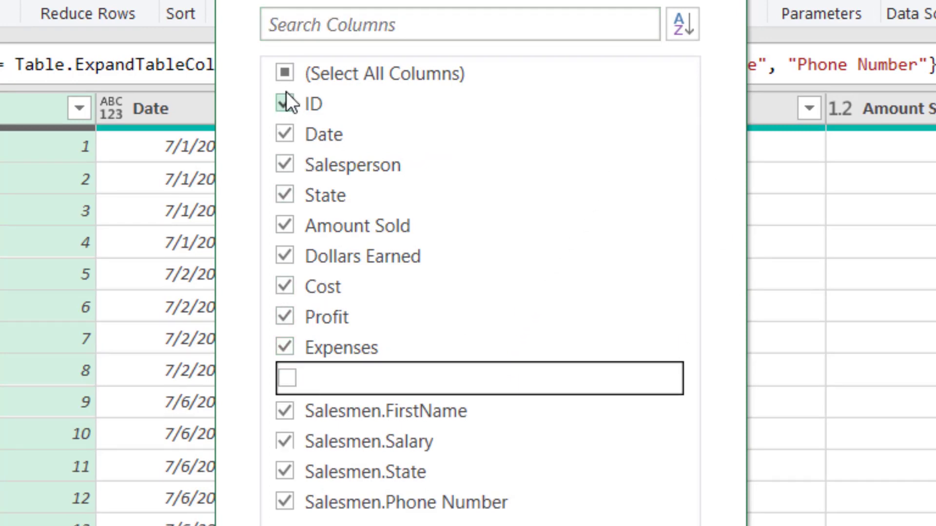
pyautogui.click(285, 104)
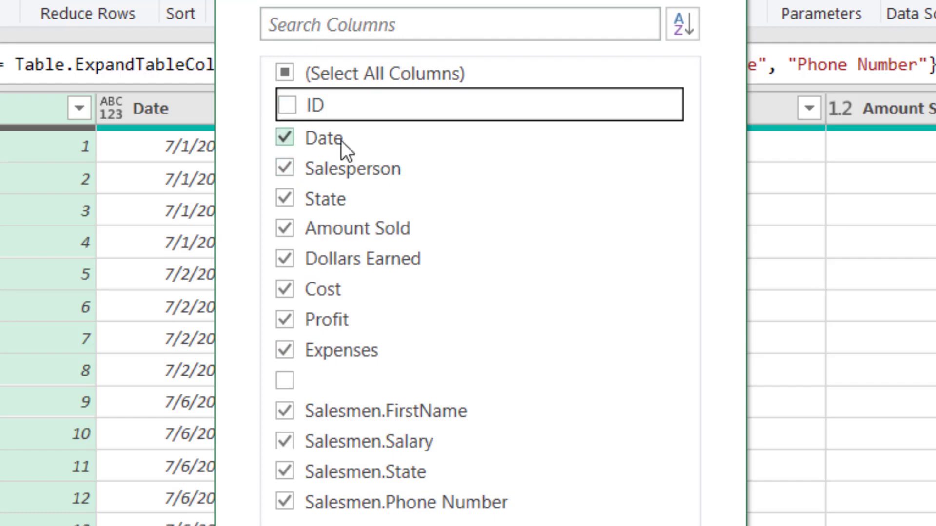
pyautogui.moveTo(349, 177)
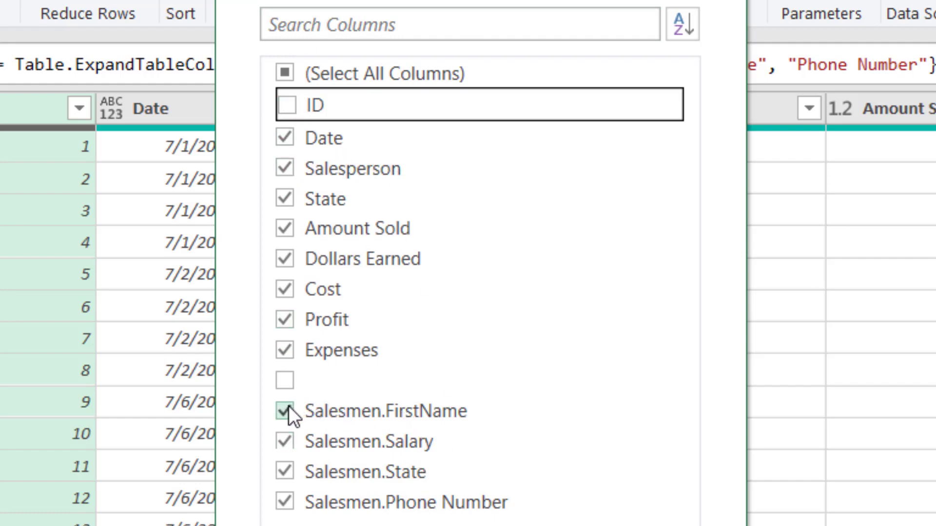
pyautogui.click(285, 410)
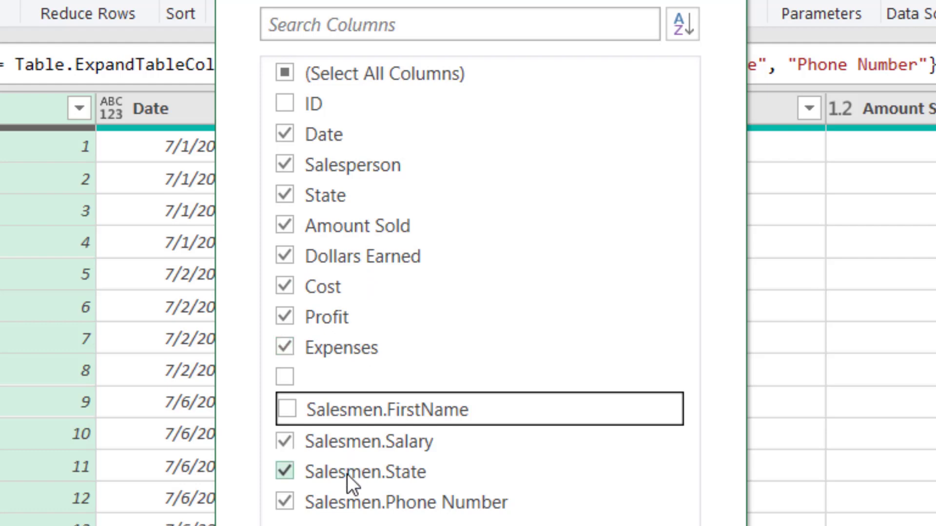
pyautogui.moveTo(355, 516)
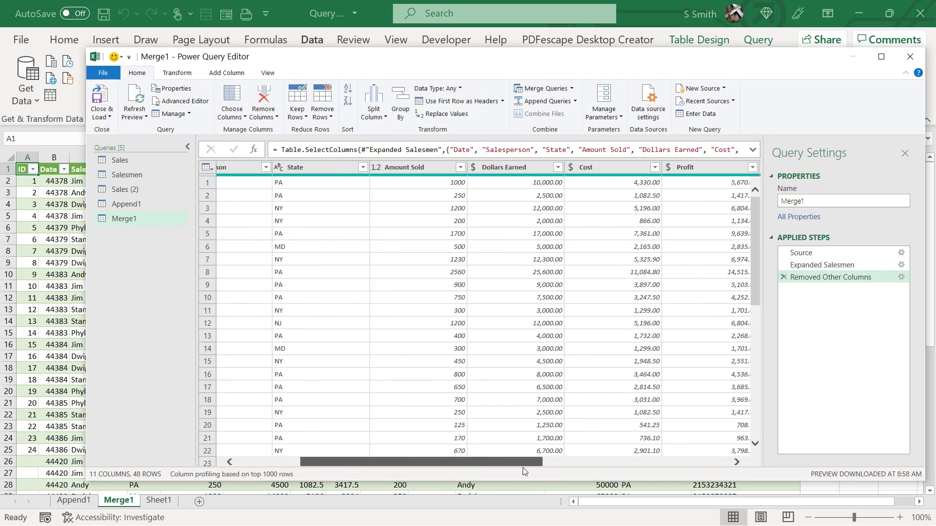
pyautogui.hscroll(3)
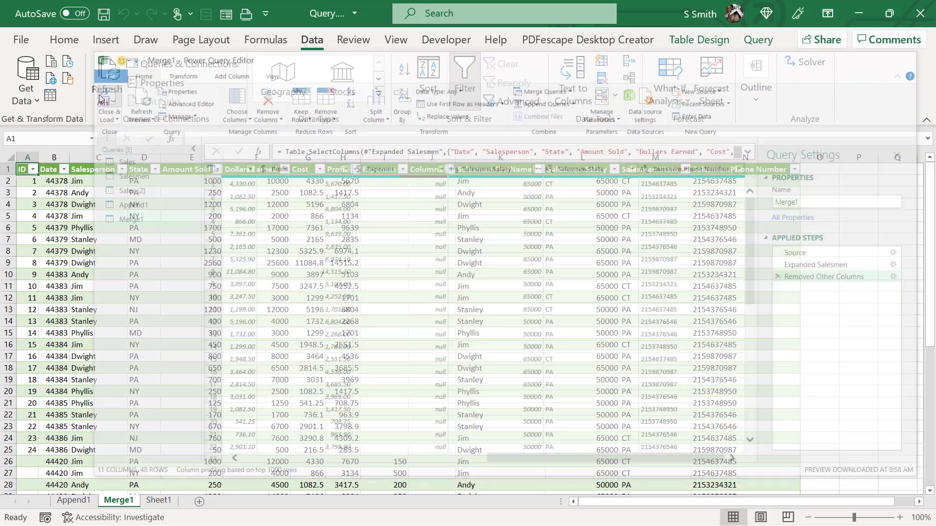
# - Format Date as Short Date and Cost, Profit, Expenses and Salesmen.Salary as Currency
pyautogui.click(107, 113)
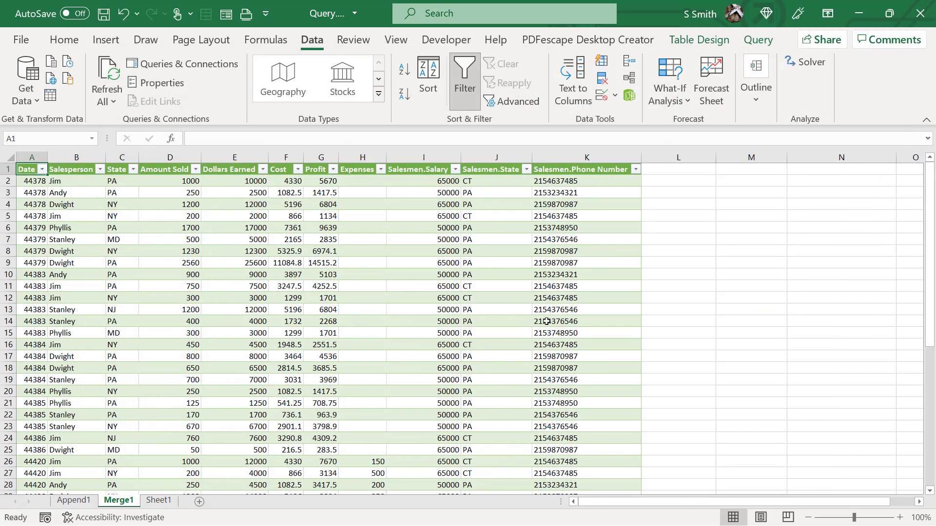
pyautogui.moveTo(411, 382)
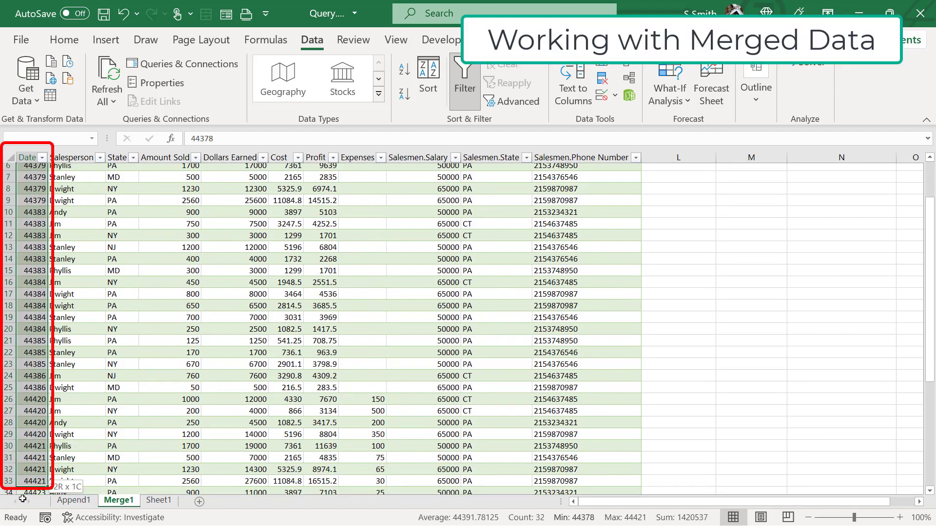
pyautogui.click(64, 39)
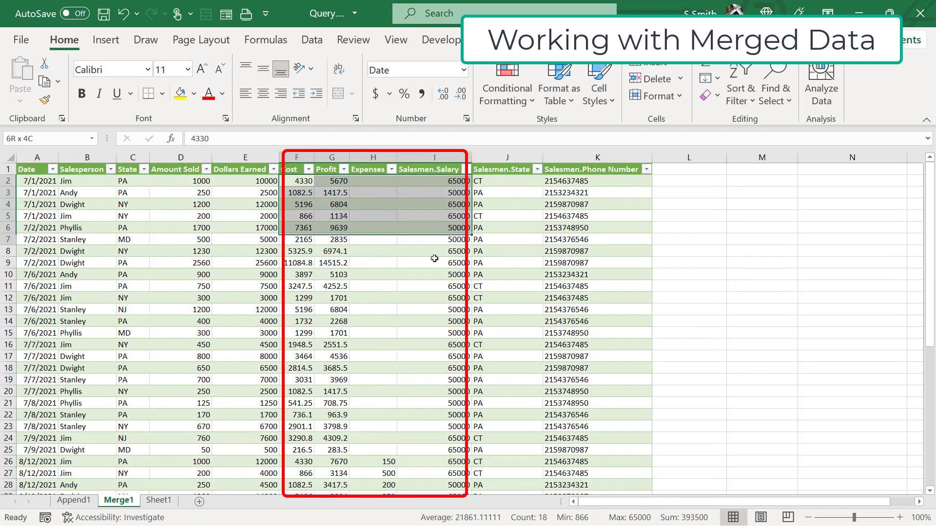
pyautogui.click(465, 70)
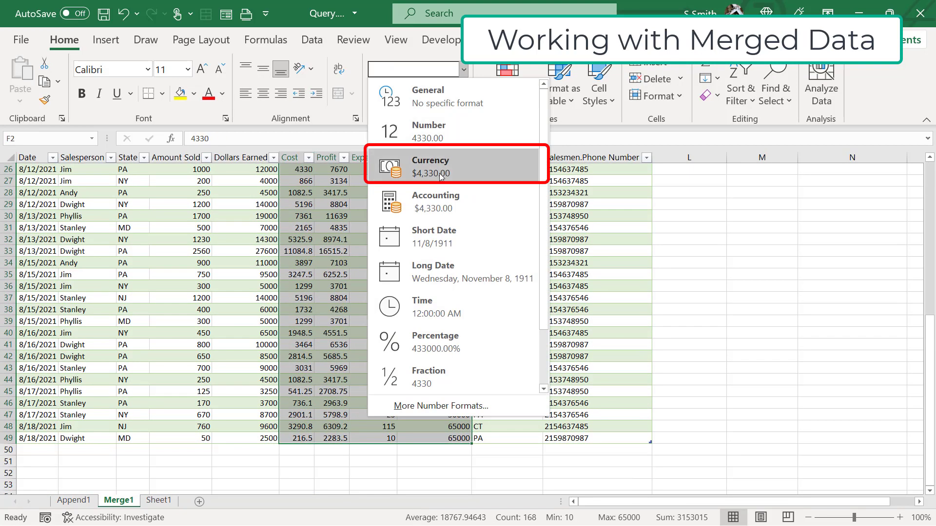
pyautogui.click(429, 165)
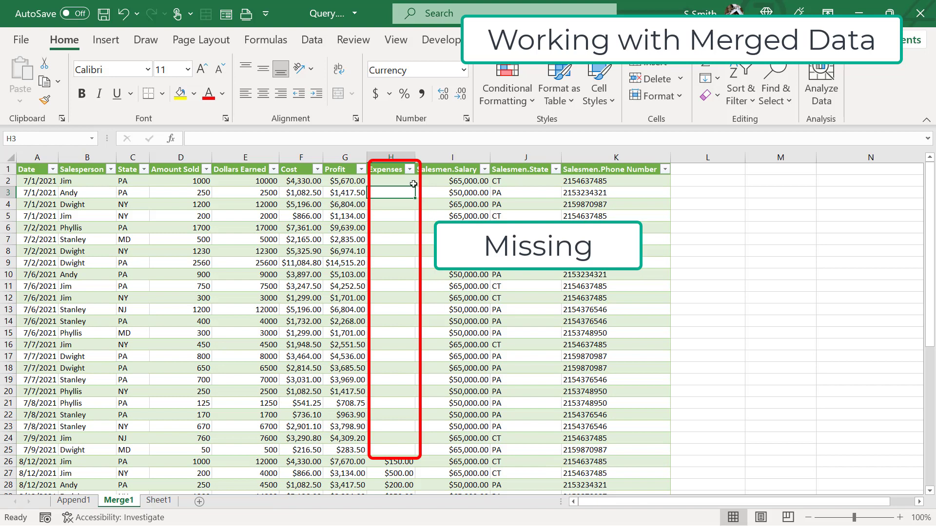
pyautogui.moveTo(395, 448)
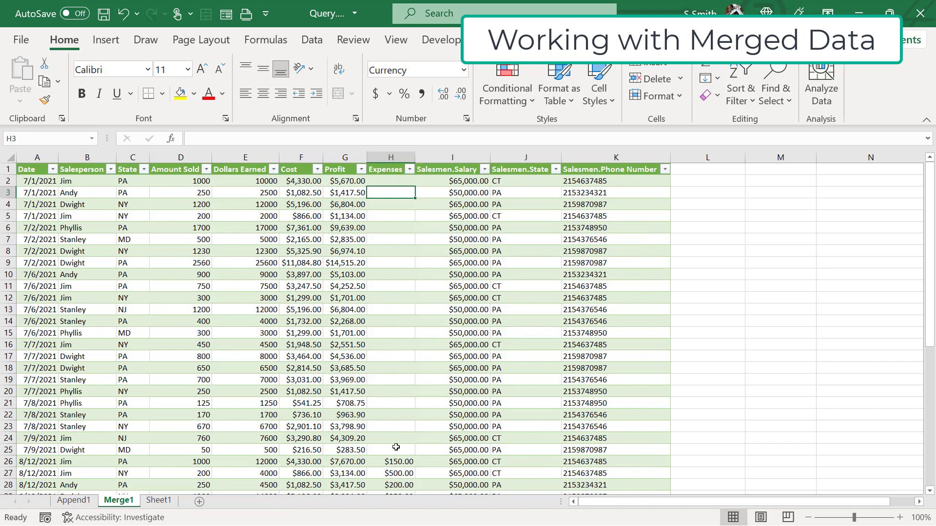
# - Enter an IFS formula in L2 paying Profit*.1 for 65000 salary and Profit*.15 for 50000
pyautogui.click(708, 181)
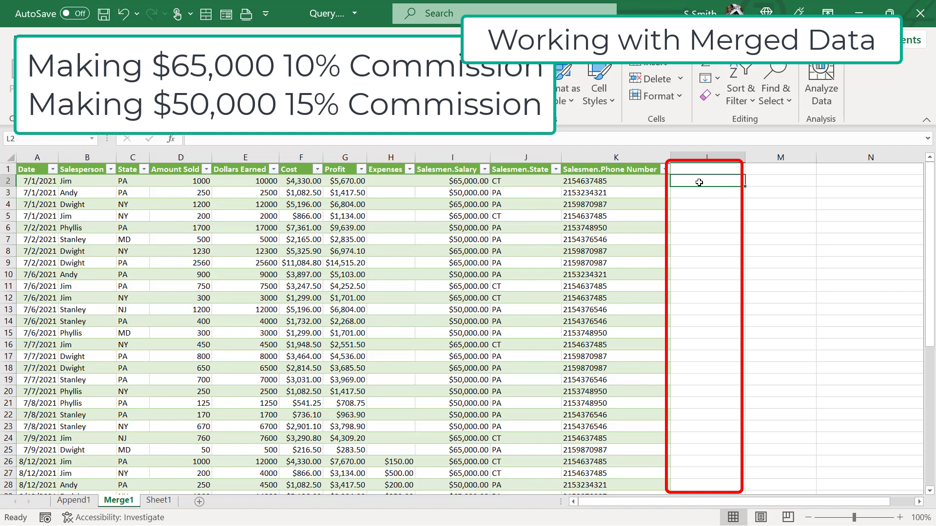
pyautogui.write('=ifs')
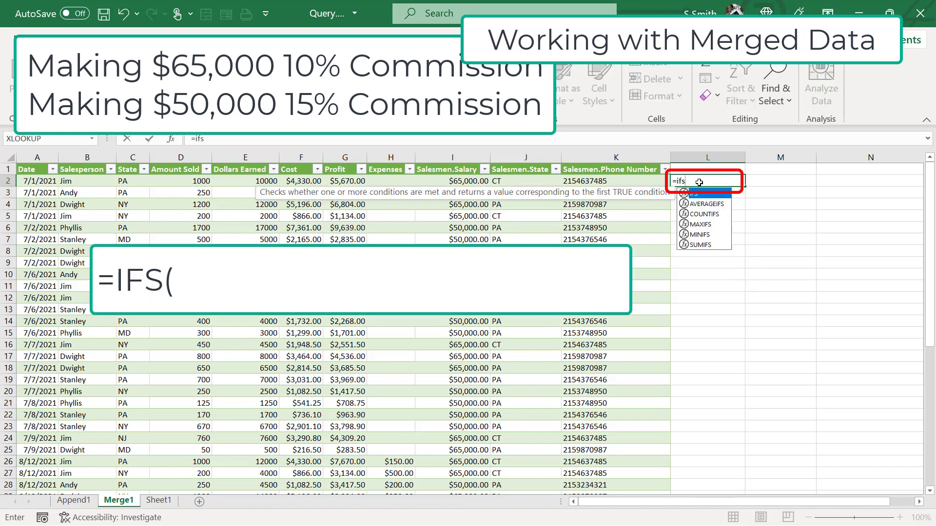
pyautogui.write('([@[Salesmen.Salary')
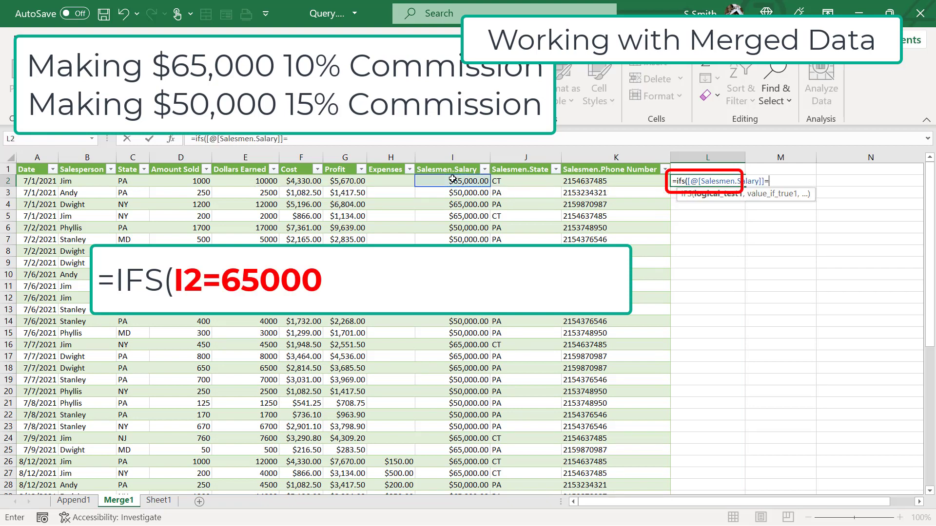
pyautogui.write('=65000,[@Profit')
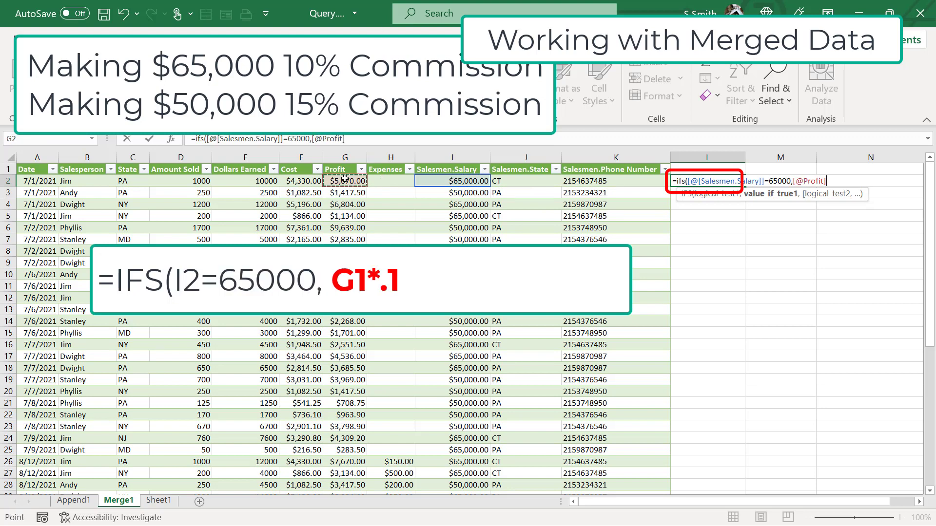
pyautogui.write('*.1,[@[Salesmen.Salary]]=')
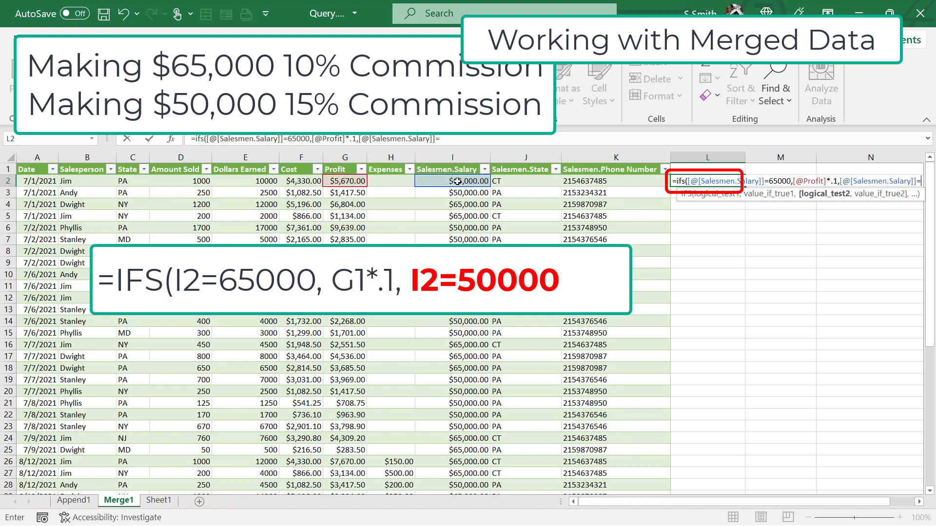
pyautogui.write('50000,[@Profit')
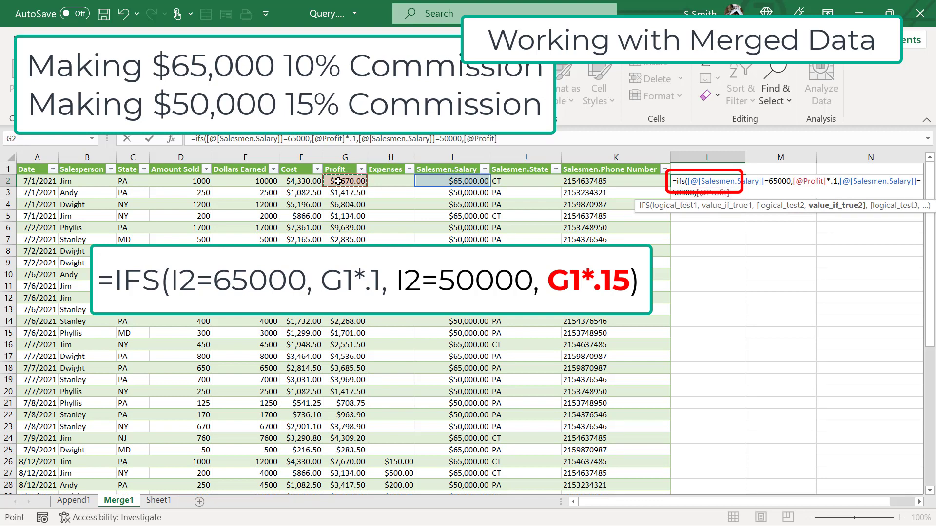
pyautogui.write('*.15')
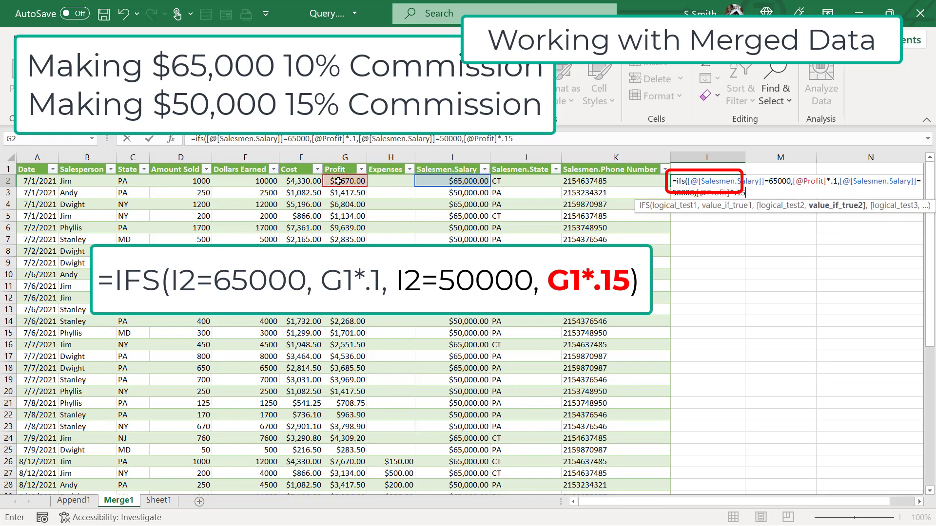
pyautogui.press('Return')
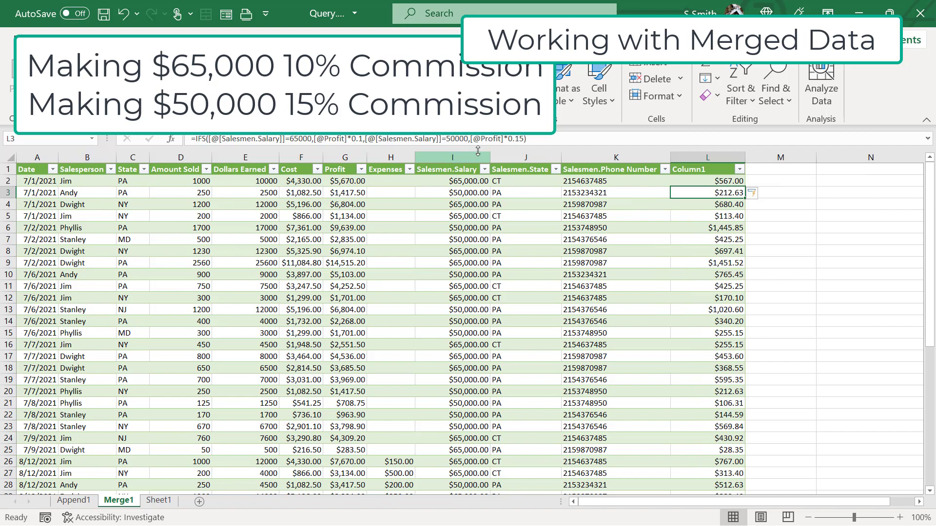
# - Review the filled column values and rename the new column header to Commission
pyautogui.click(706, 168)
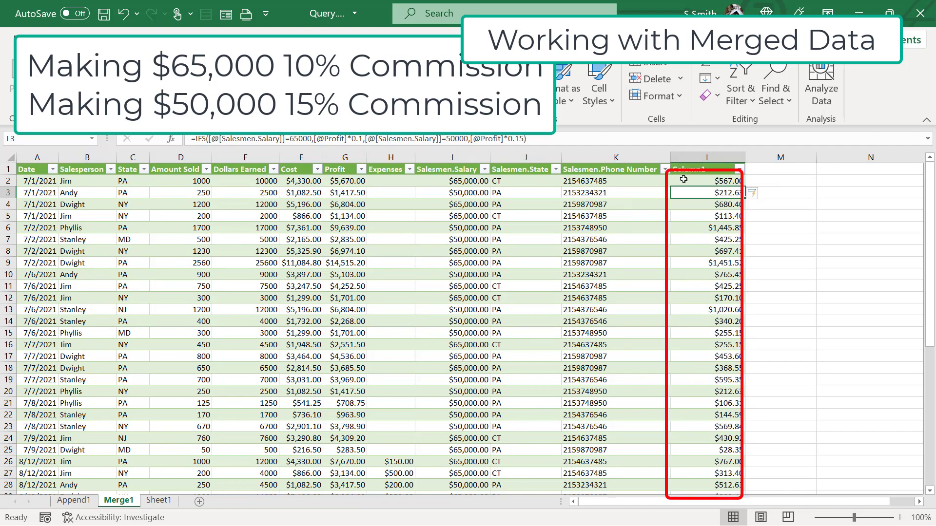
pyautogui.click(708, 180)
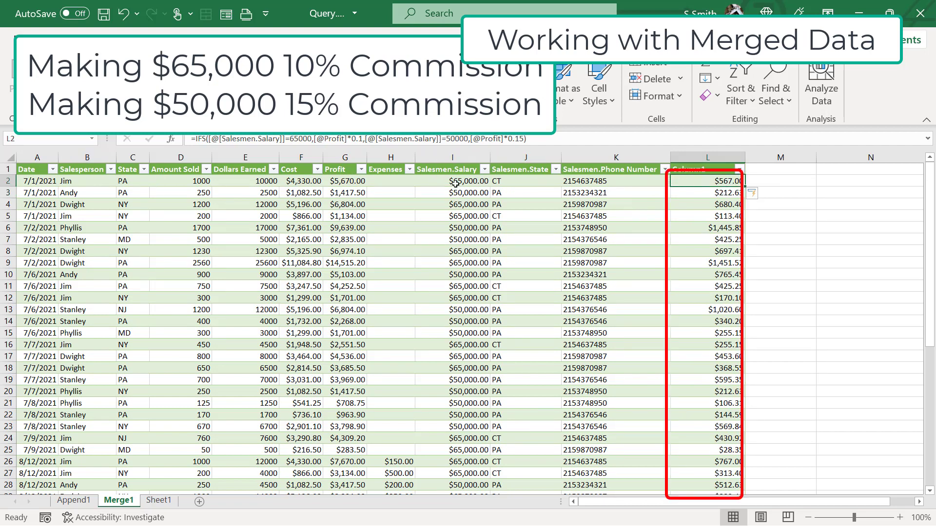
pyautogui.click(708, 192)
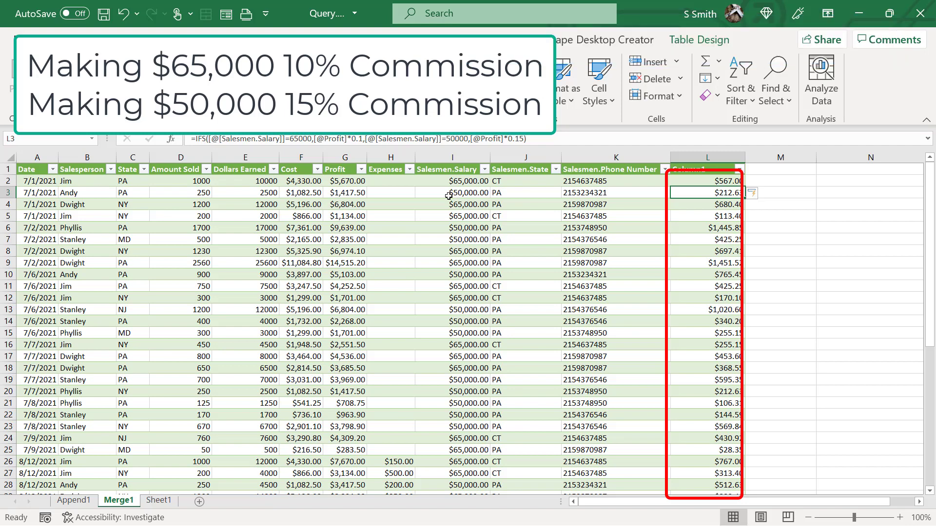
pyautogui.click(707, 169)
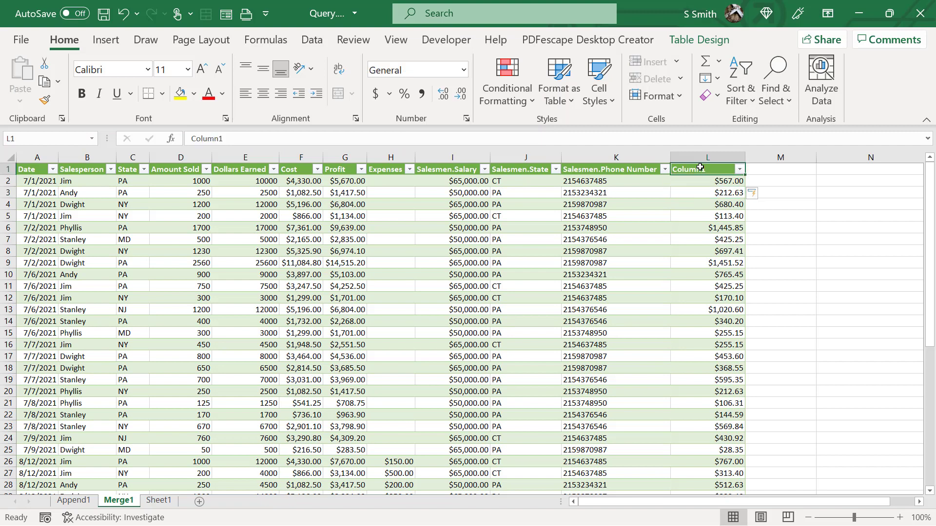
pyautogui.click(708, 181)
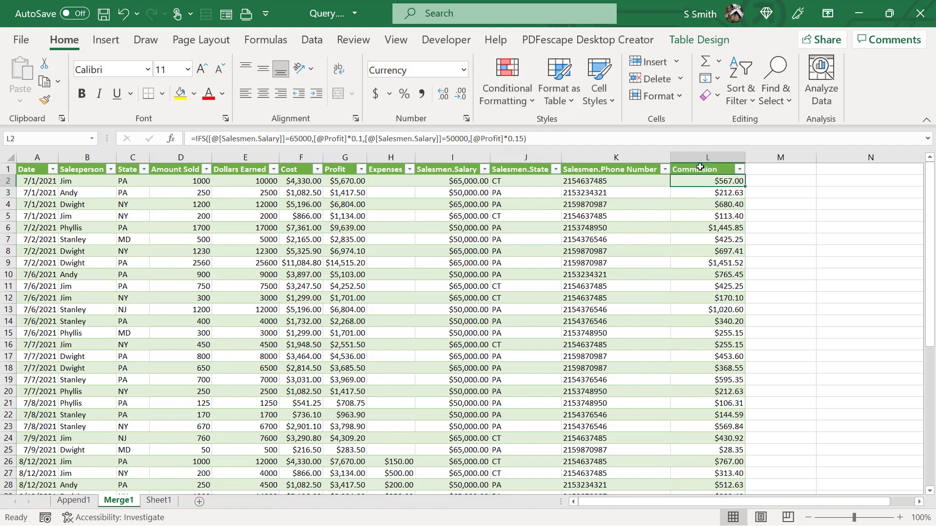